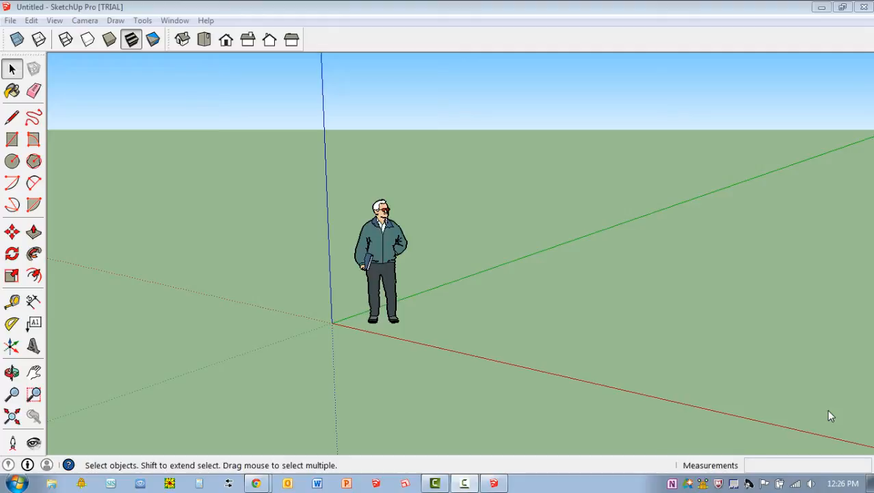
mouse_move(828, 411)
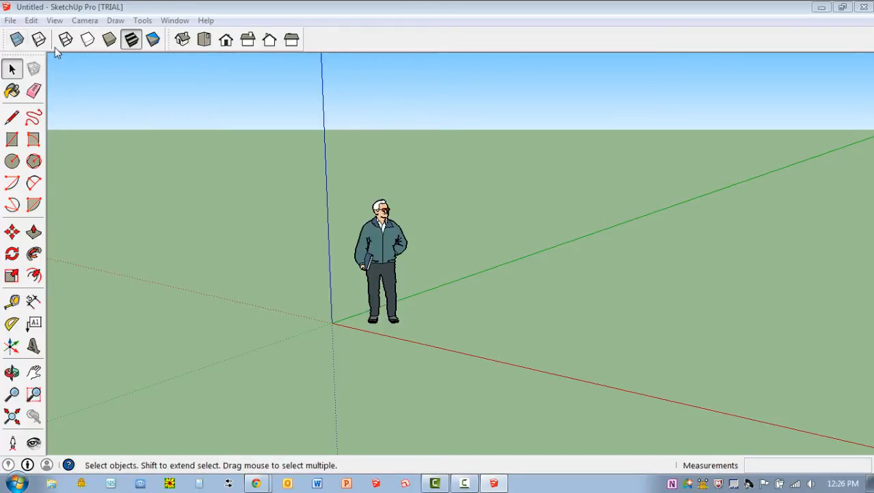
Review the SketchUp STL extension page and locate the downloaded sketchup-stl-2.1.4.rbz file.
left_click(11, 20)
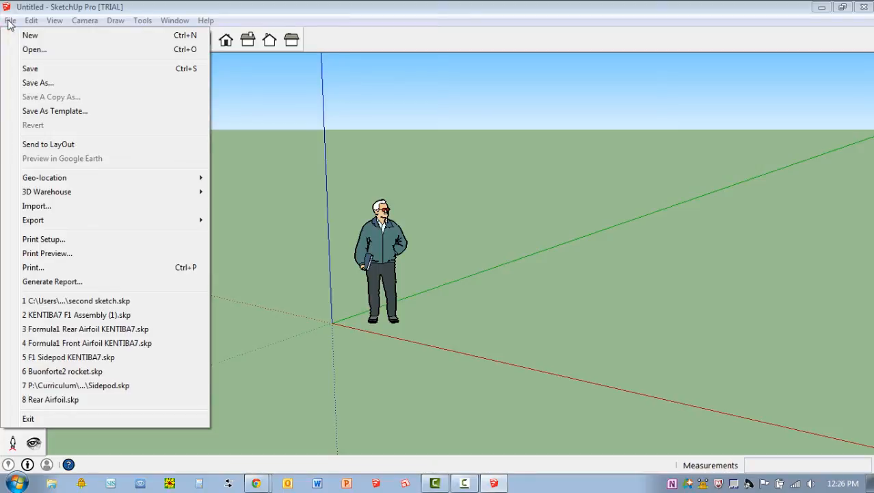
mouse_move(63, 158)
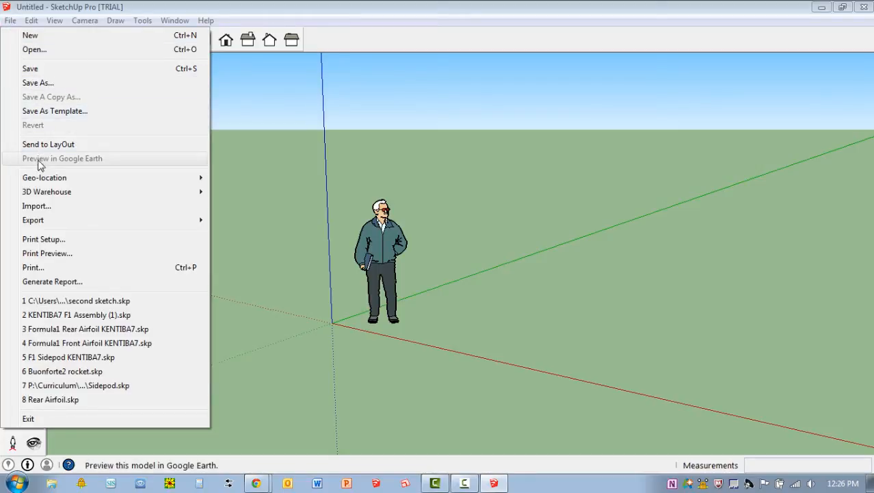
mouse_move(32, 266)
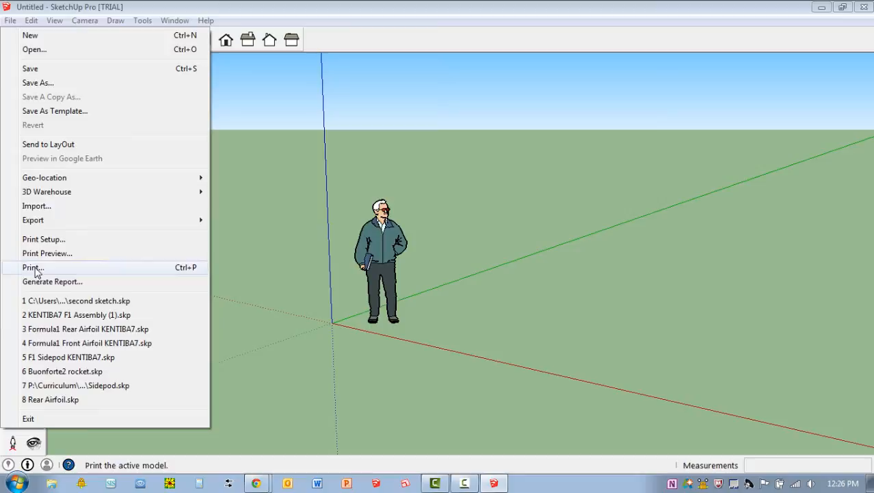
mouse_move(48, 134)
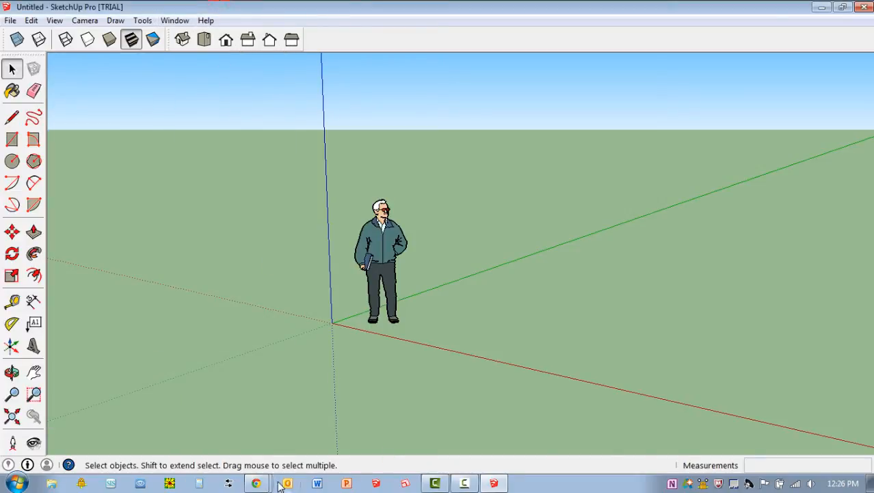
mouse_move(256, 483)
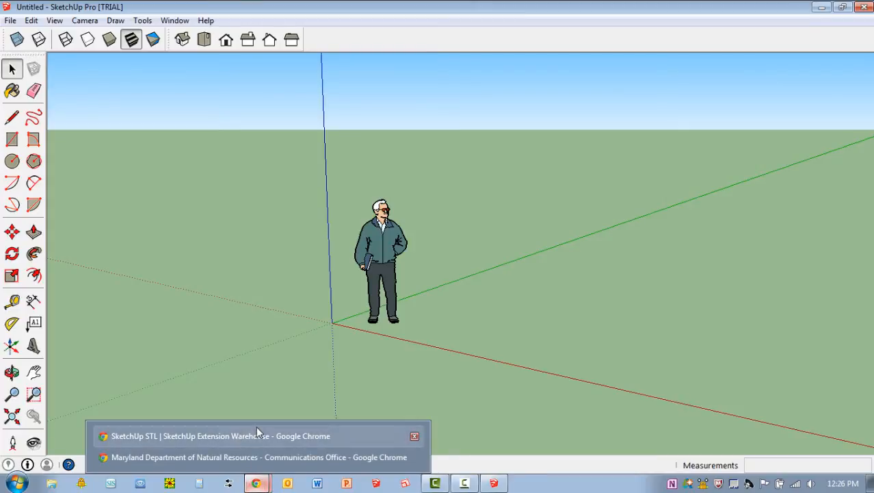
left_click(219, 435)
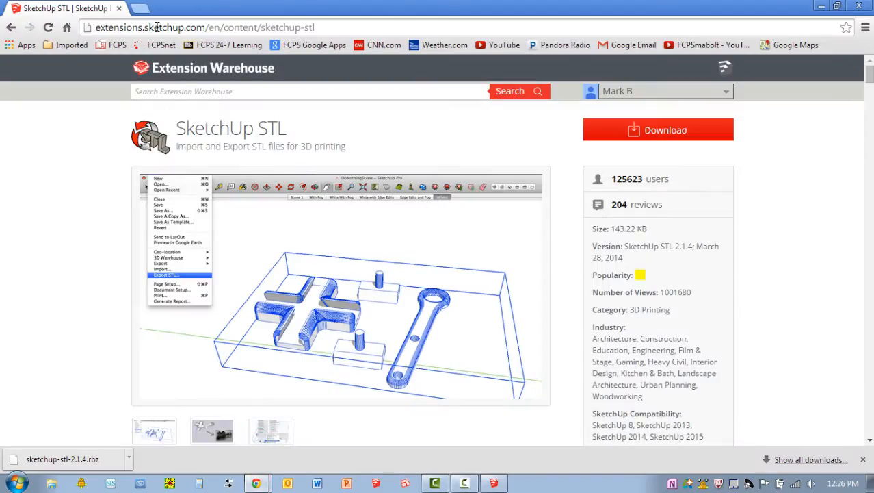
mouse_move(191, 76)
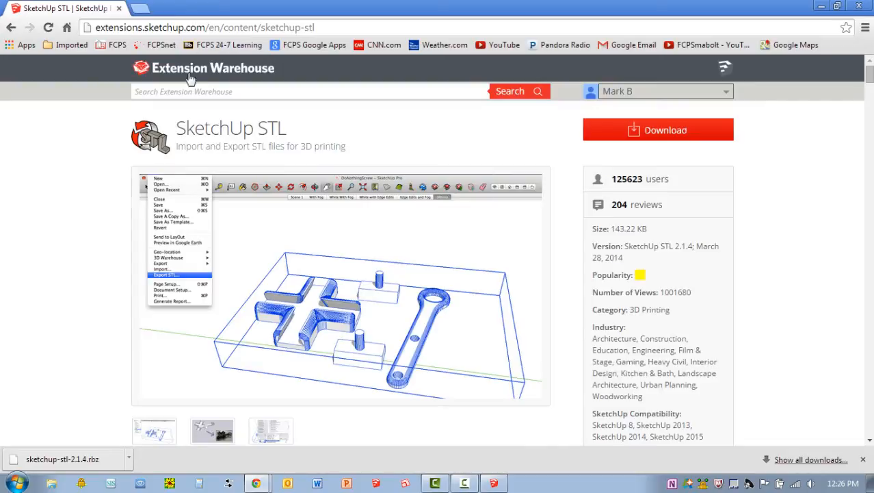
double_click(219, 129)
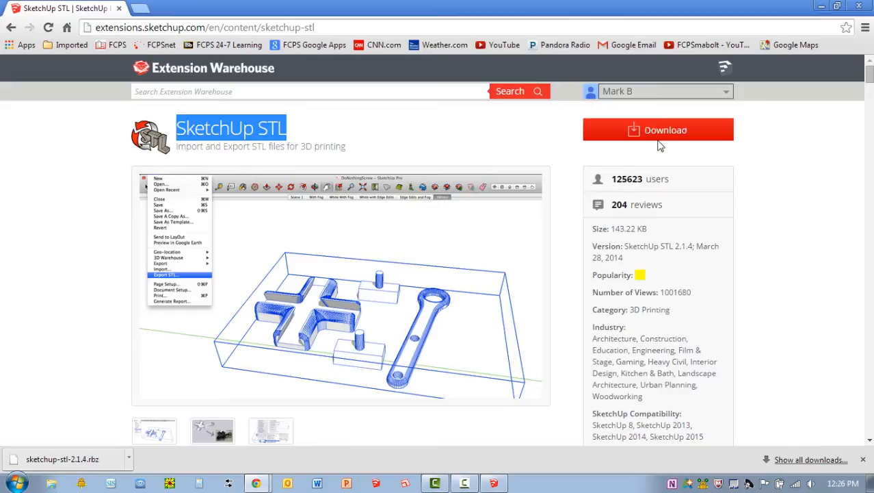
mouse_move(618, 90)
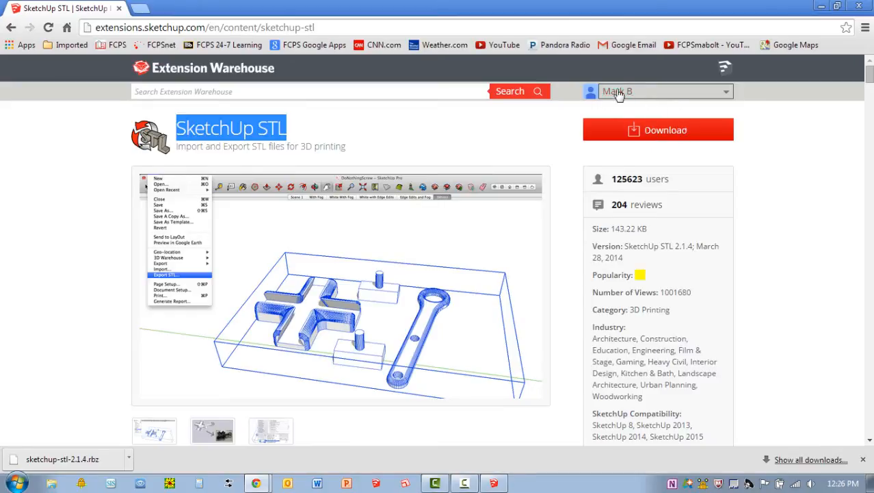
left_click(664, 91)
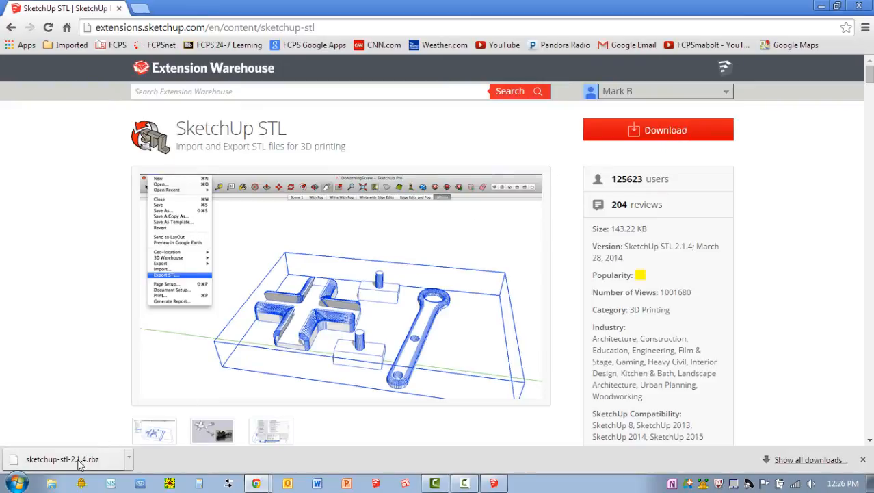
mouse_move(130, 463)
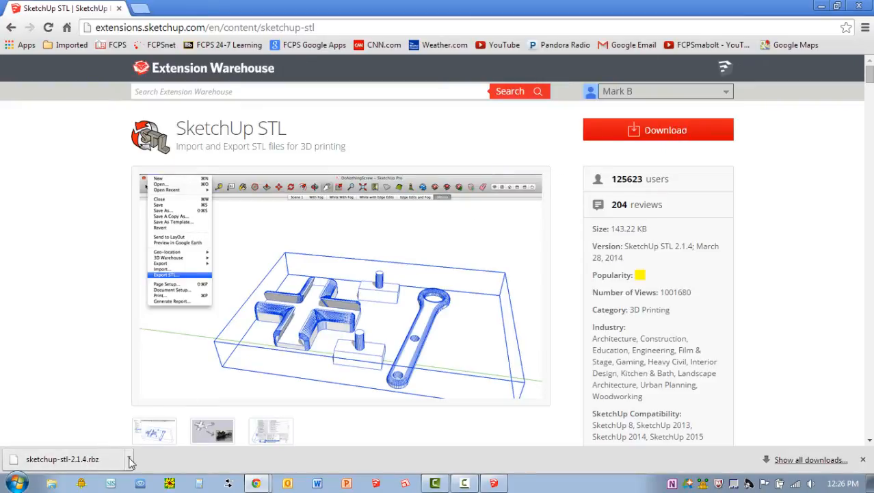
left_click(129, 460)
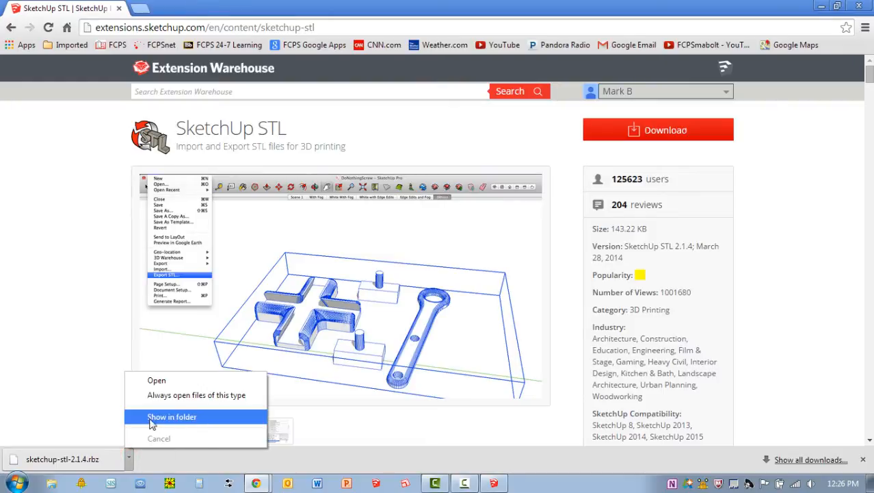
left_click(173, 416)
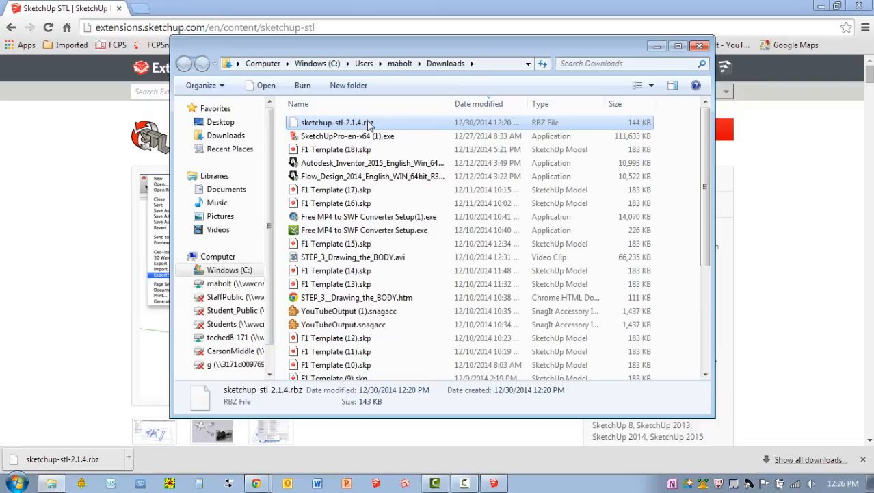
mouse_move(369, 126)
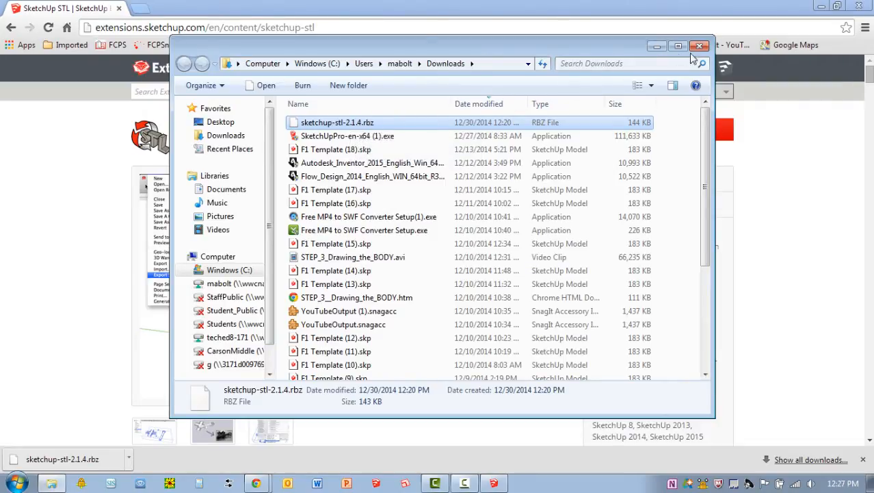
left_click(700, 47)
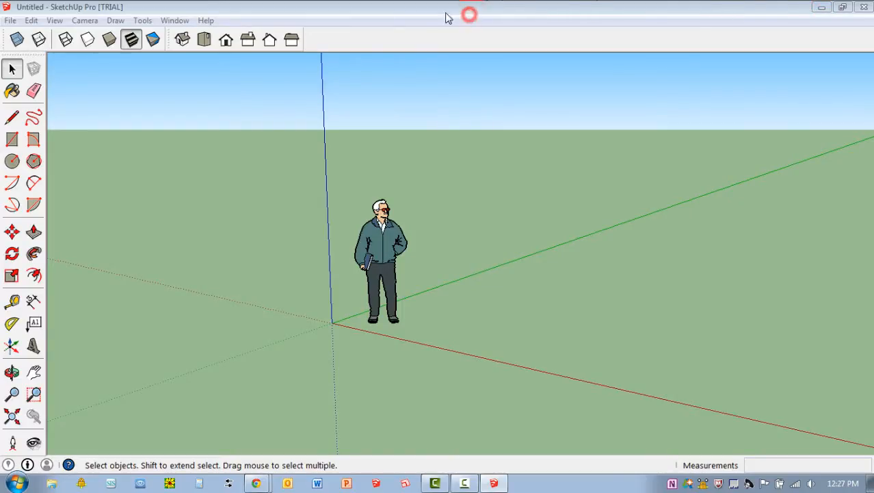
Install sketchup-stl-2.1.4.rbz from Downloads via Preferences > Extensions and dismiss the completion notice.
left_click(175, 21)
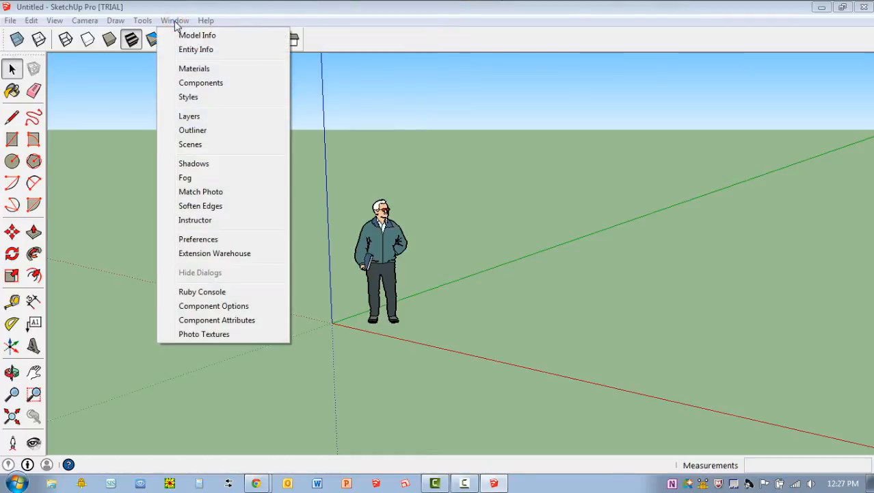
mouse_move(191, 143)
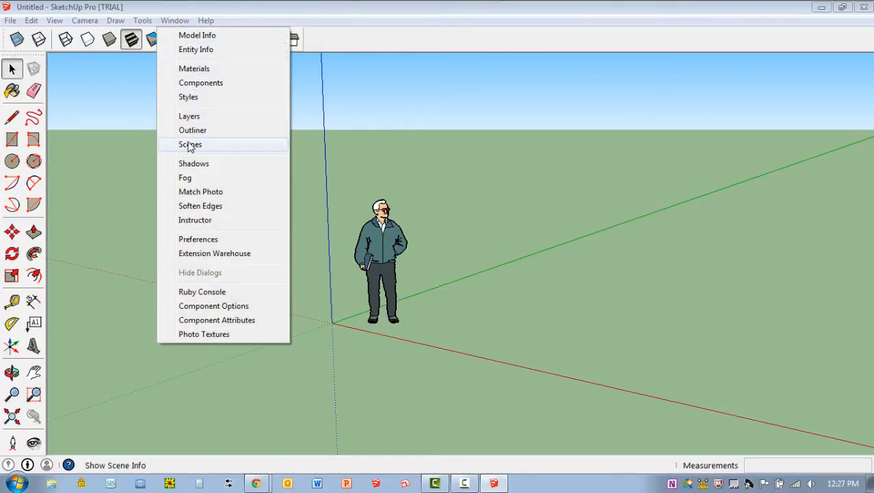
mouse_move(198, 238)
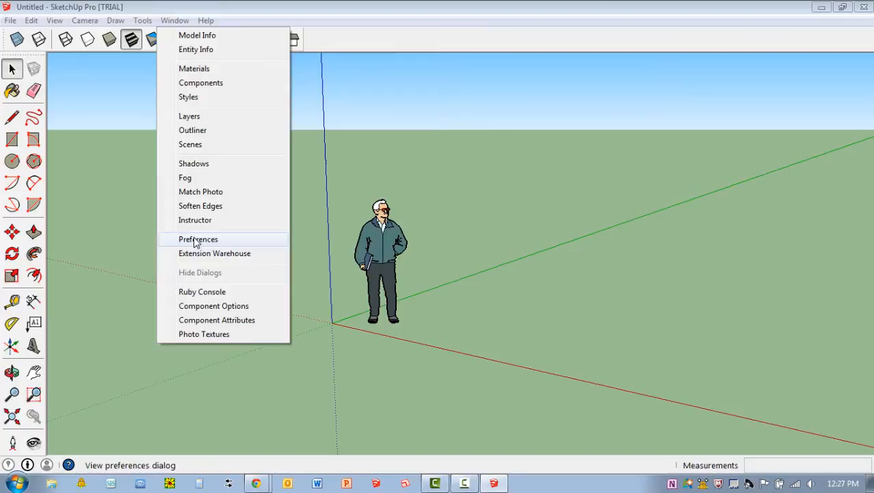
left_click(198, 238)
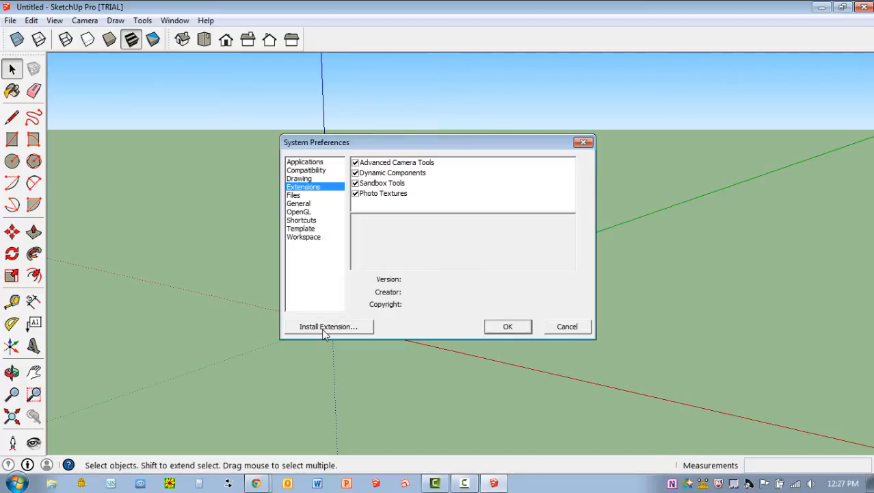
left_click(327, 326)
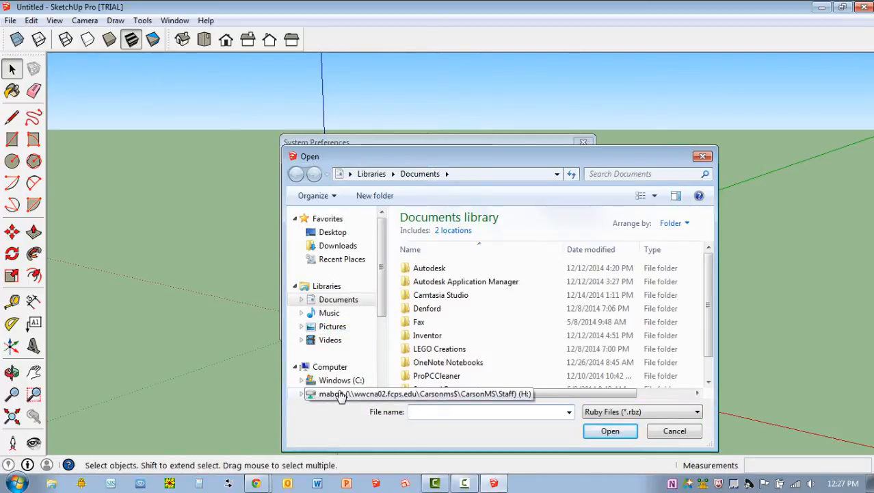
mouse_move(336, 245)
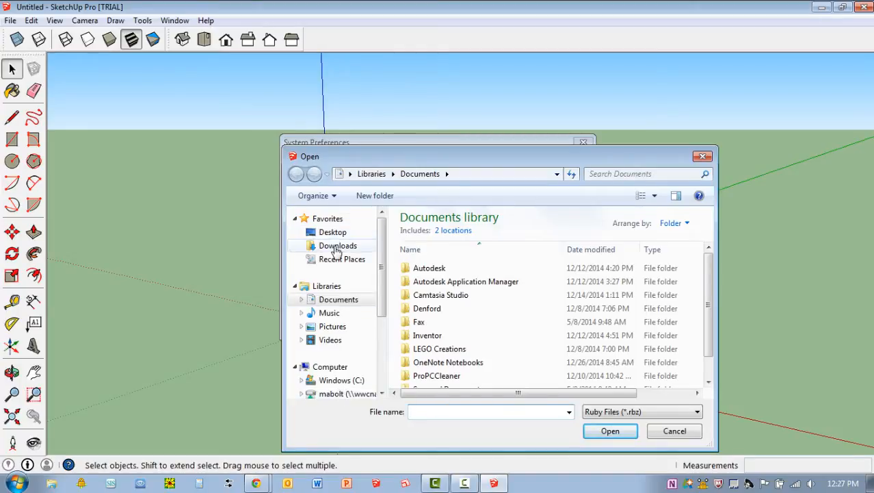
left_click(337, 245)
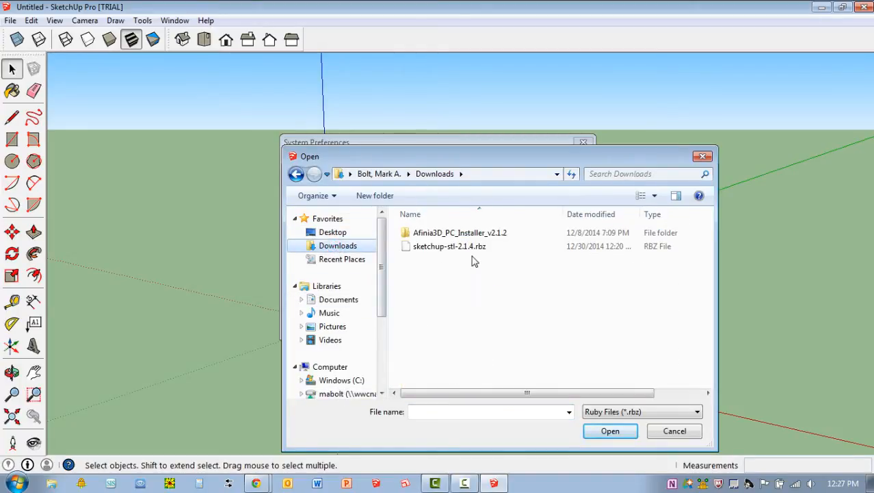
left_click(449, 246)
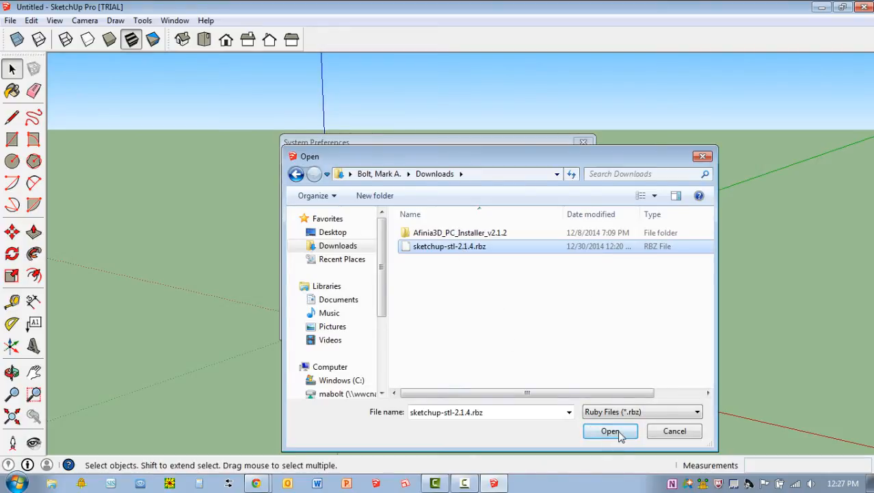
left_click(611, 429)
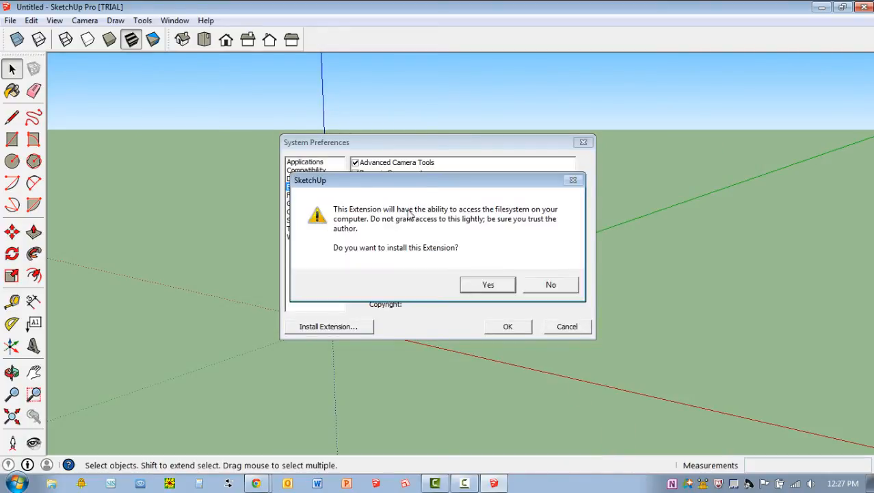
mouse_move(488, 285)
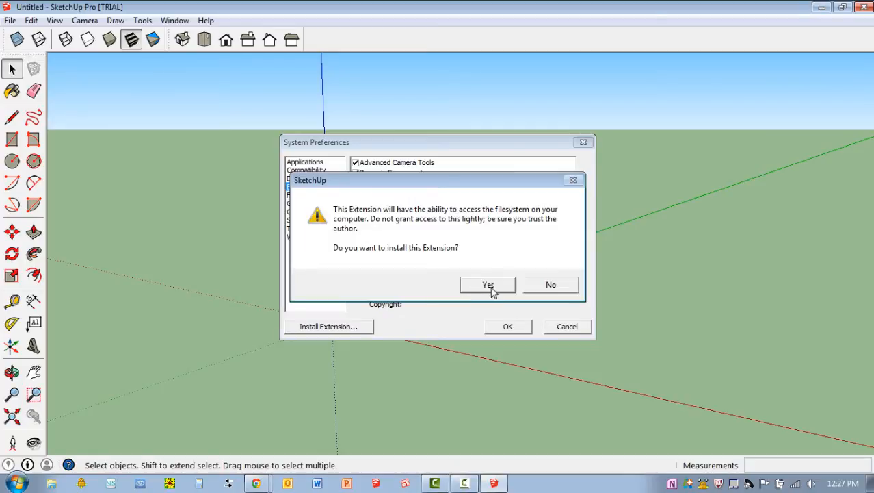
left_click(488, 285)
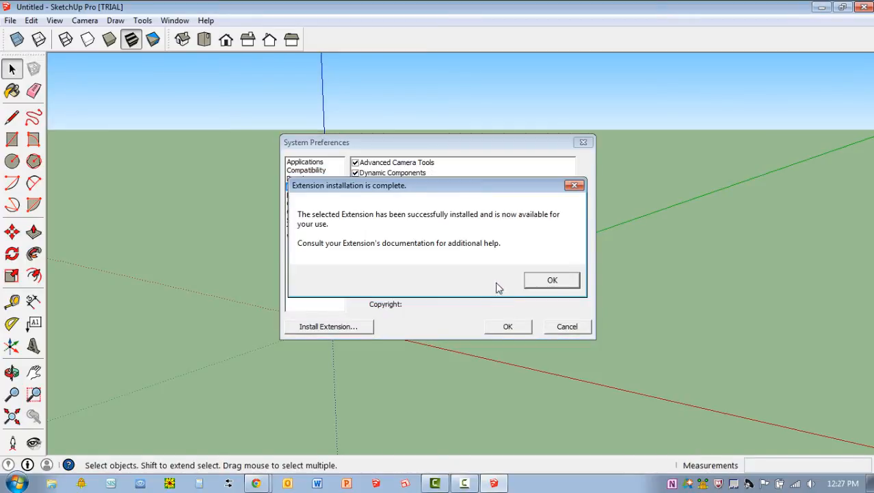
mouse_move(433, 213)
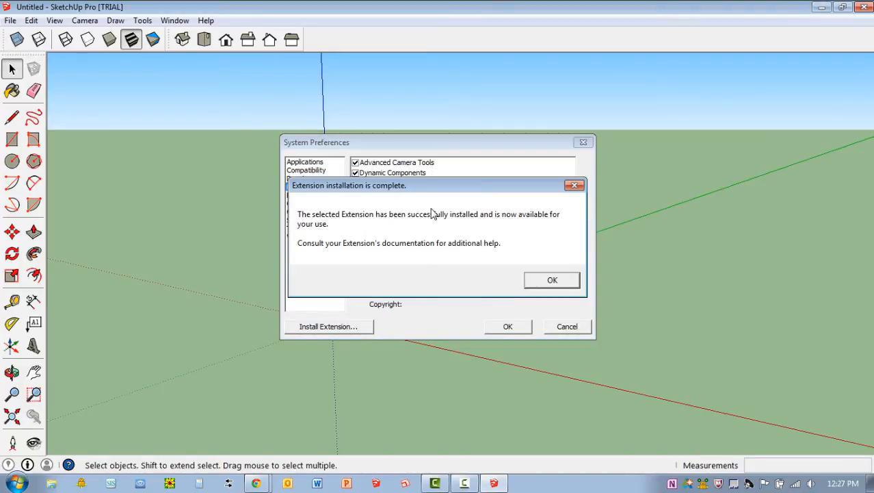
mouse_move(553, 279)
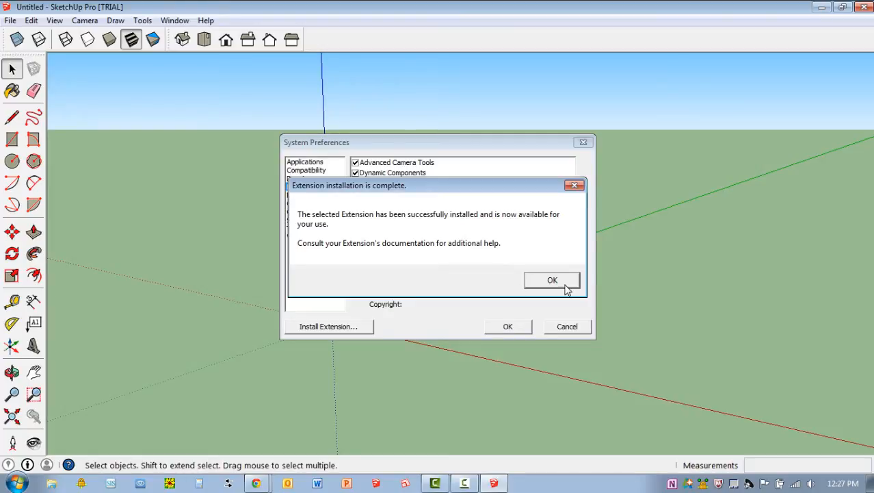
left_click(552, 279)
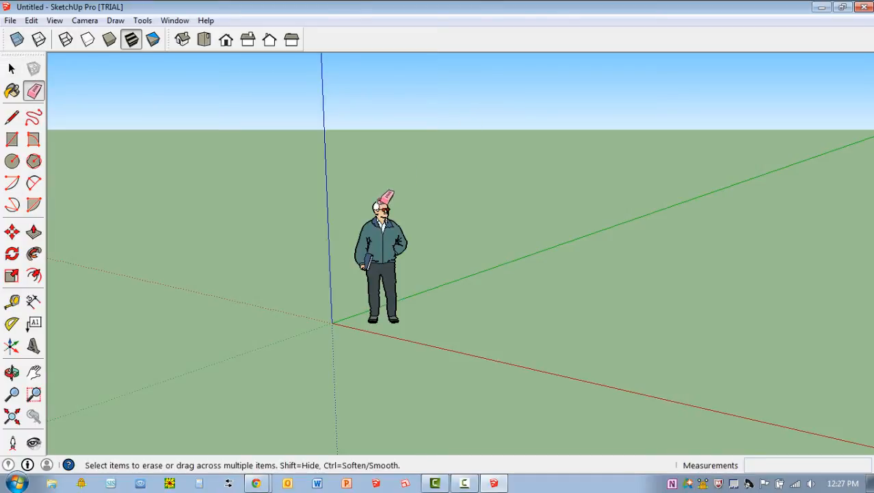
Erase the person figure and draw a 4-by-3 rectangle starting at the origin.
left_click(11, 139)
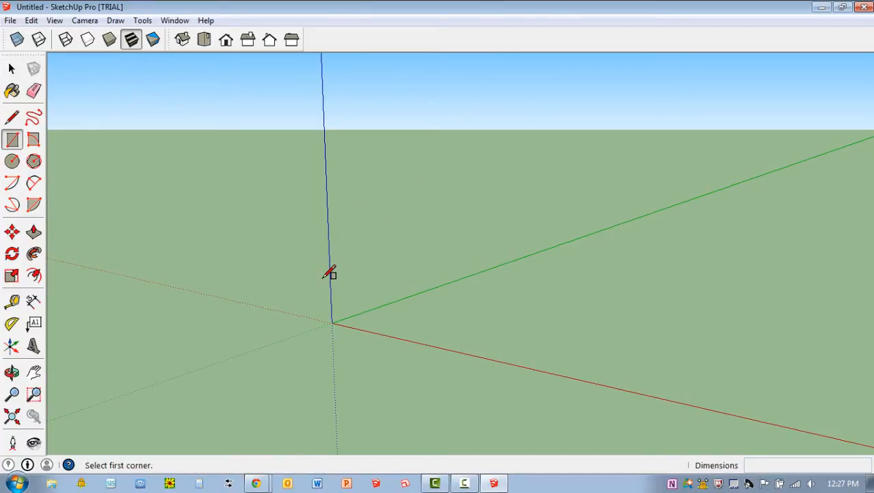
mouse_move(335, 266)
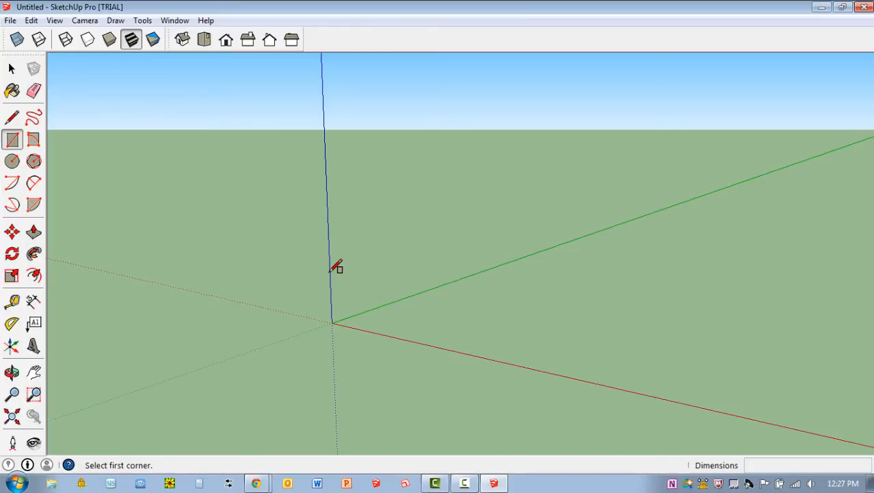
mouse_move(731, 431)
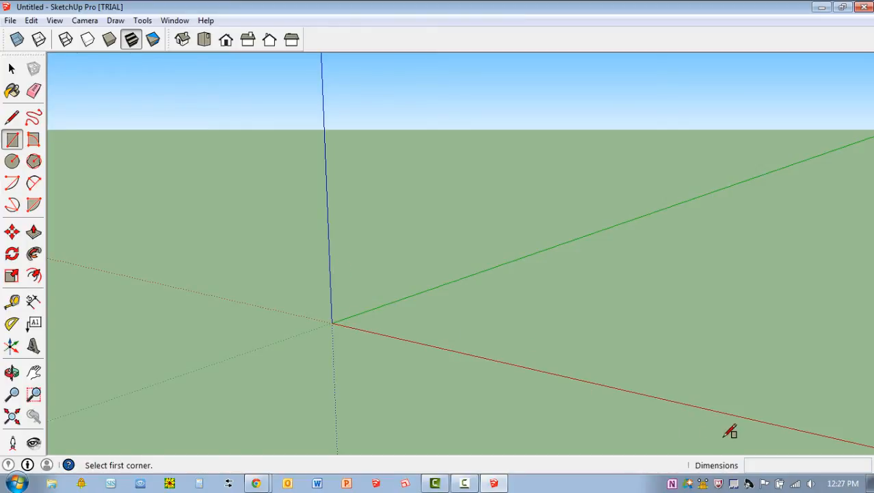
mouse_move(335, 308)
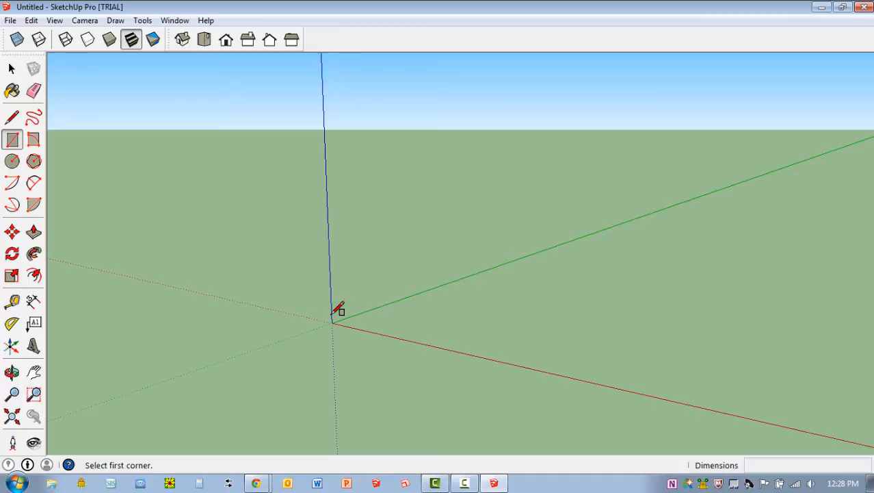
left_click(334, 323)
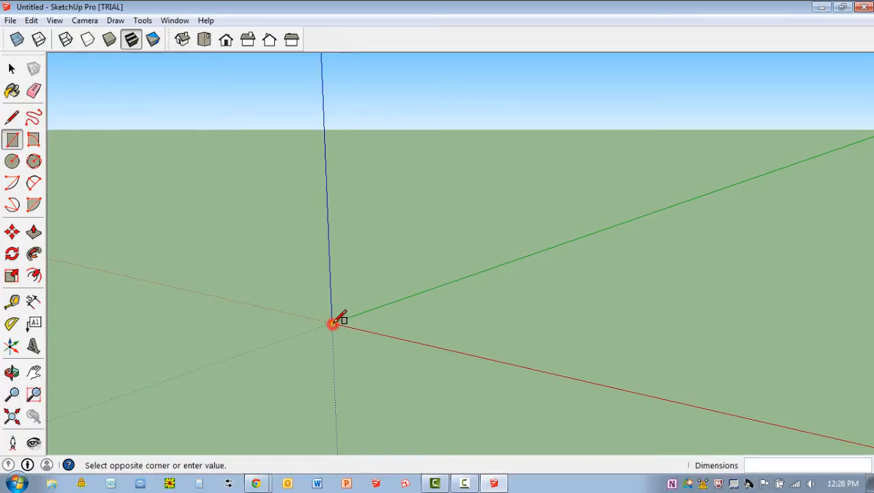
mouse_move(673, 416)
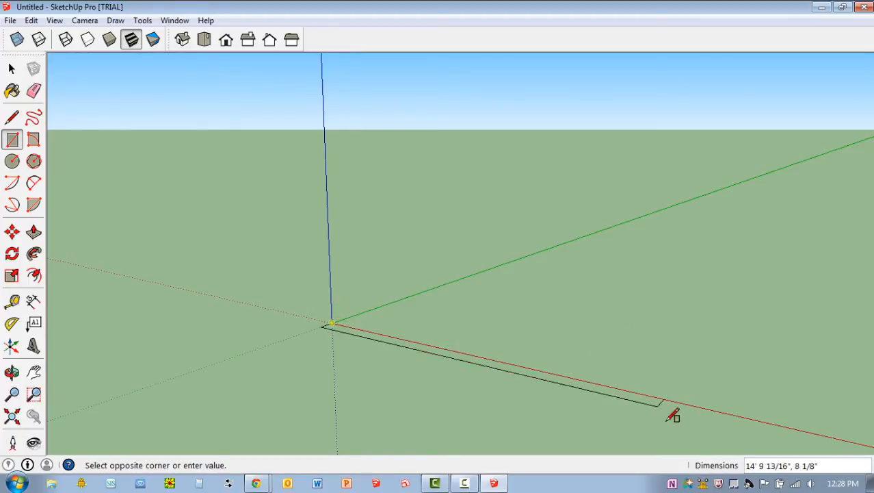
mouse_move(665, 299)
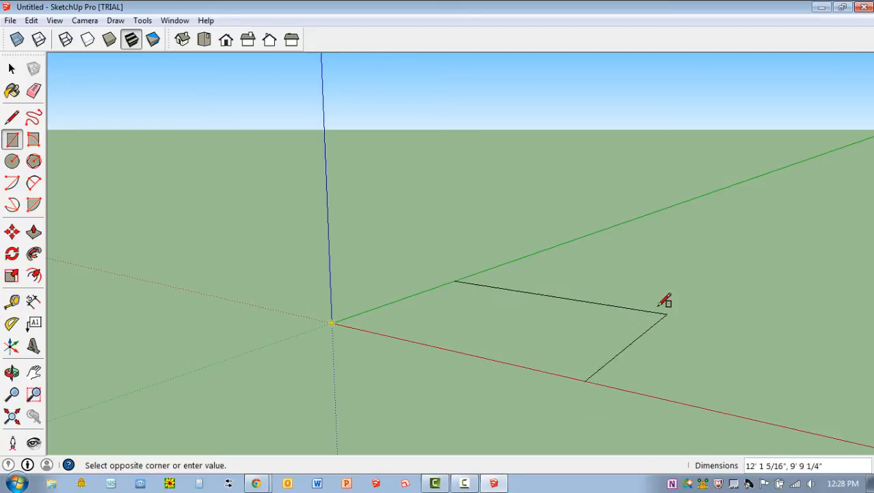
mouse_move(540, 320)
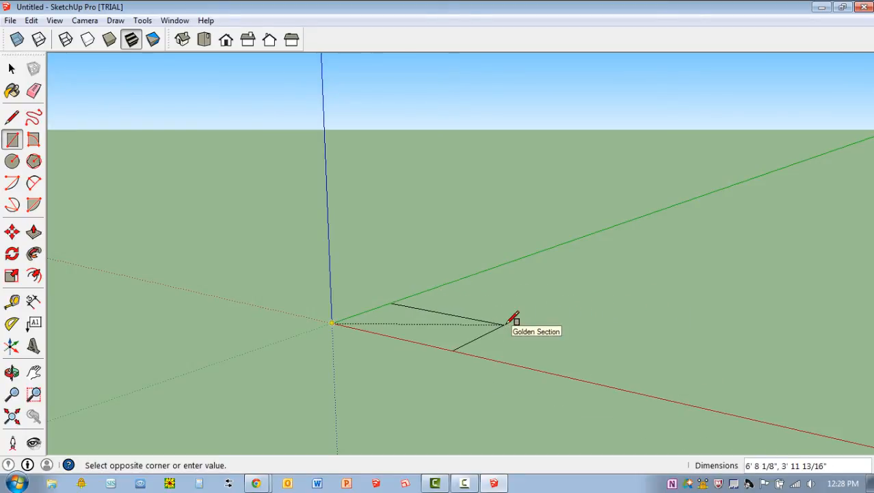
type("4',")
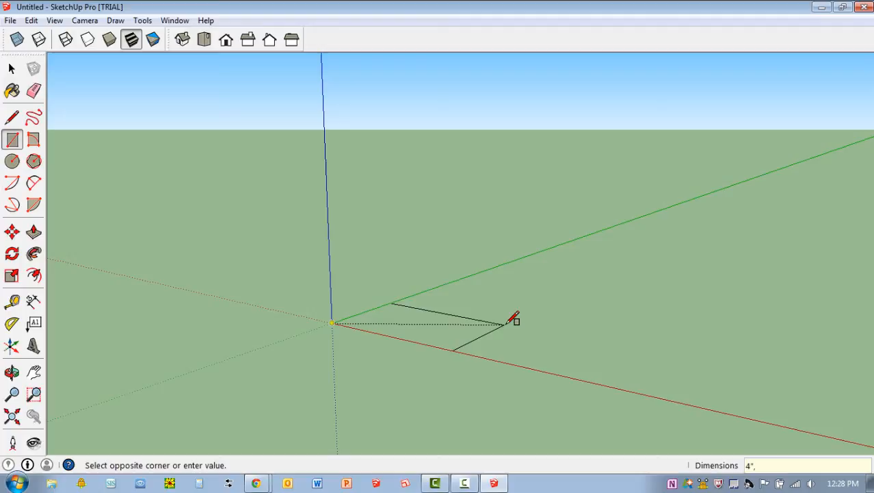
type("3\"")
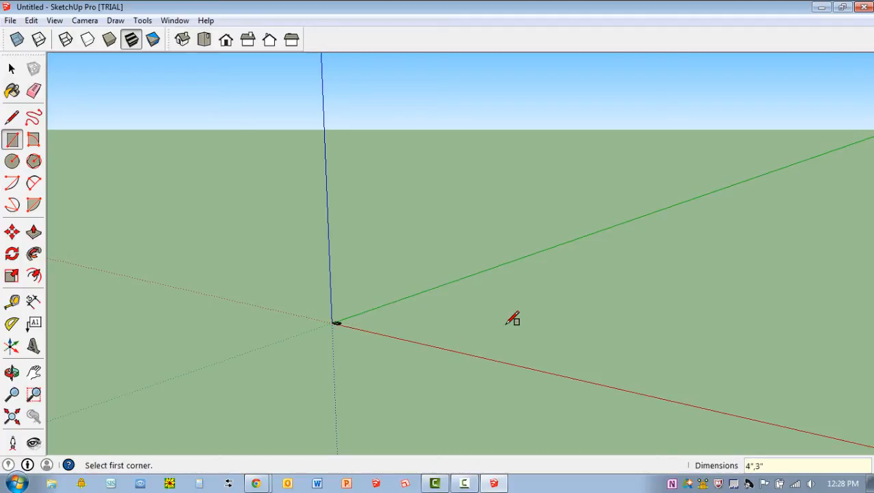
mouse_move(407, 265)
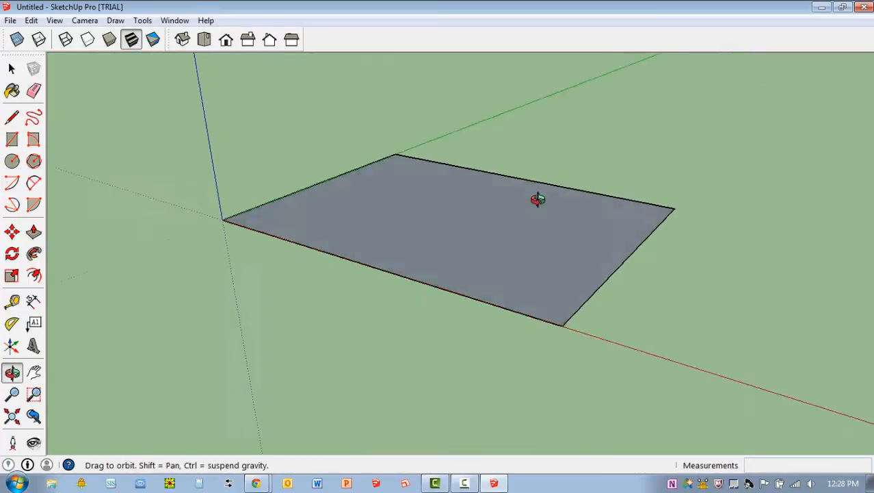
Push/Pull the rectangle up into a block 1 inch thick.
left_click(13, 140)
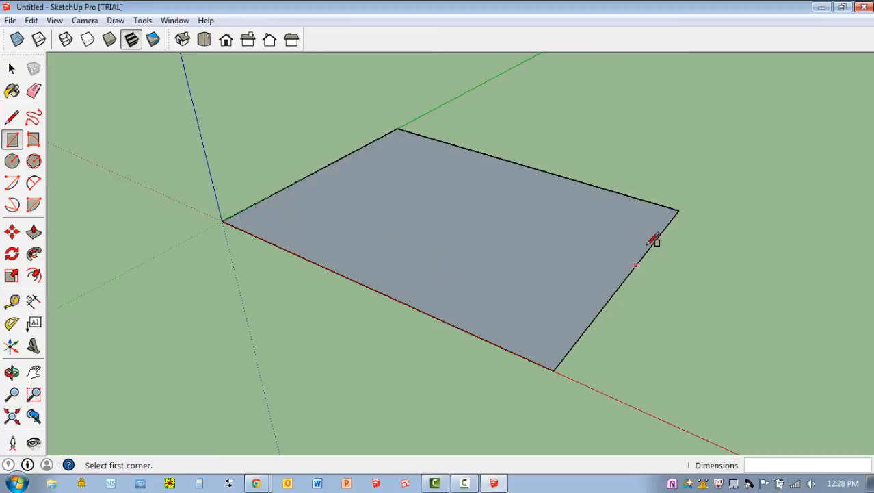
mouse_move(706, 104)
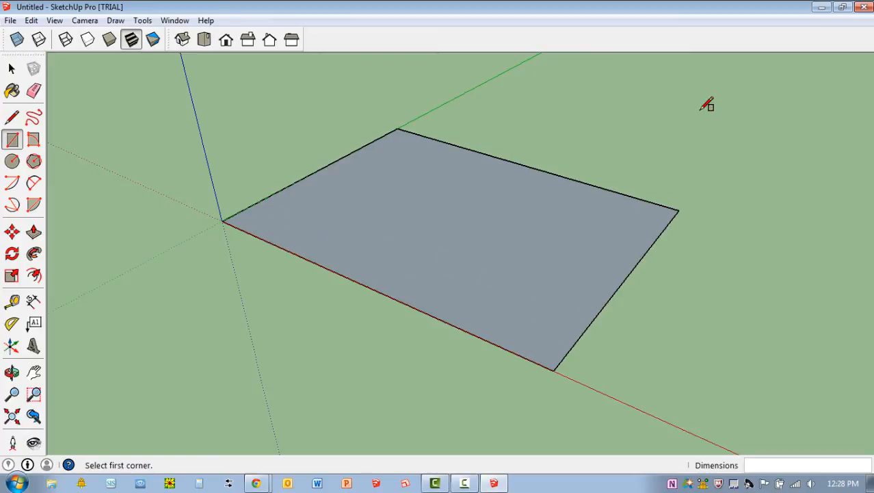
left_click(33, 231)
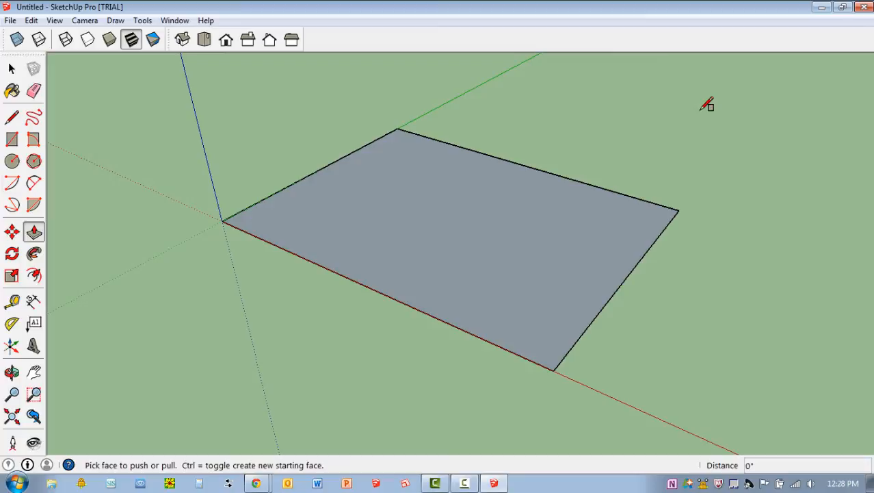
mouse_move(427, 220)
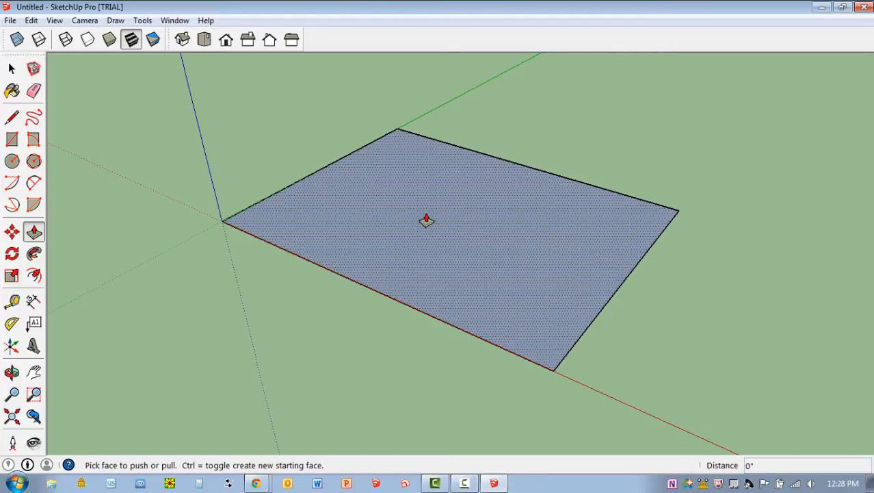
left_click(427, 218)
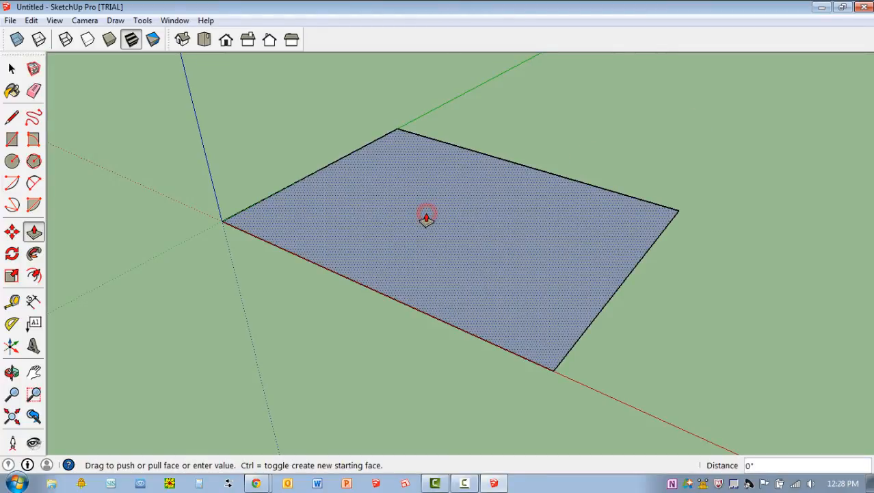
left_click_drag(427, 217, 438, 163)
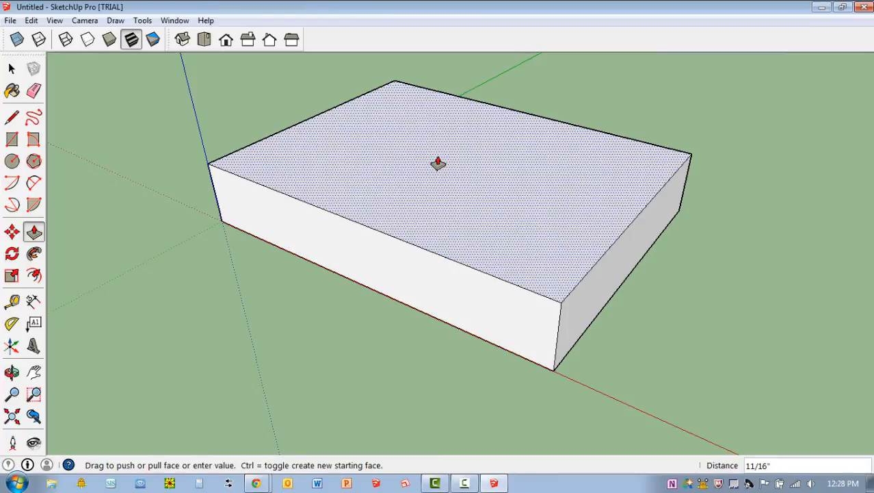
type("1")
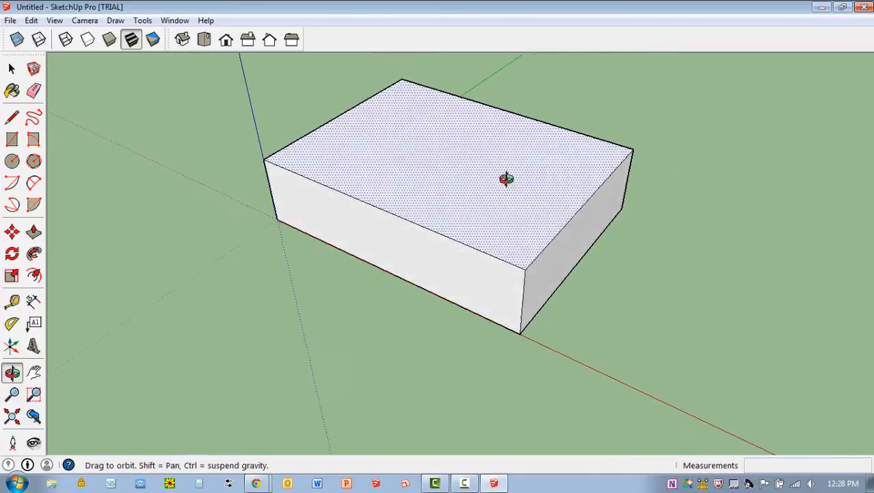
left_click(33, 231)
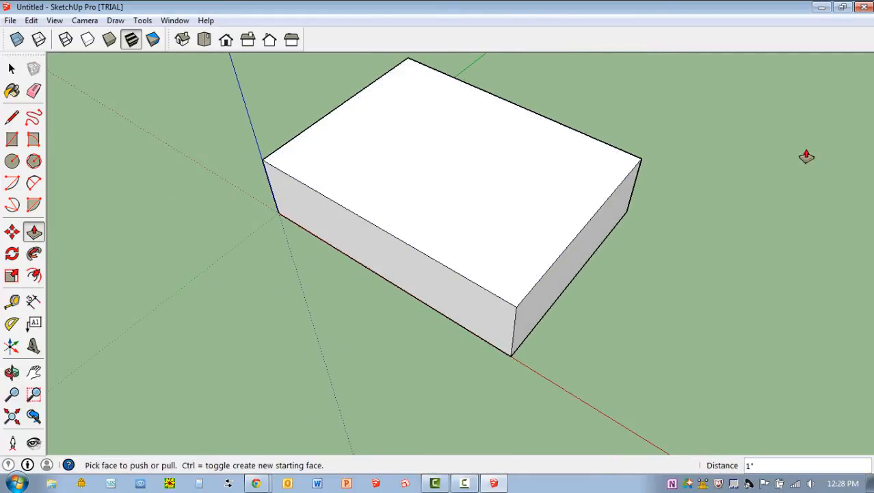
Draw a 1/2" radius circle on the top face and pull it up into a cylinder.
left_click(11, 161)
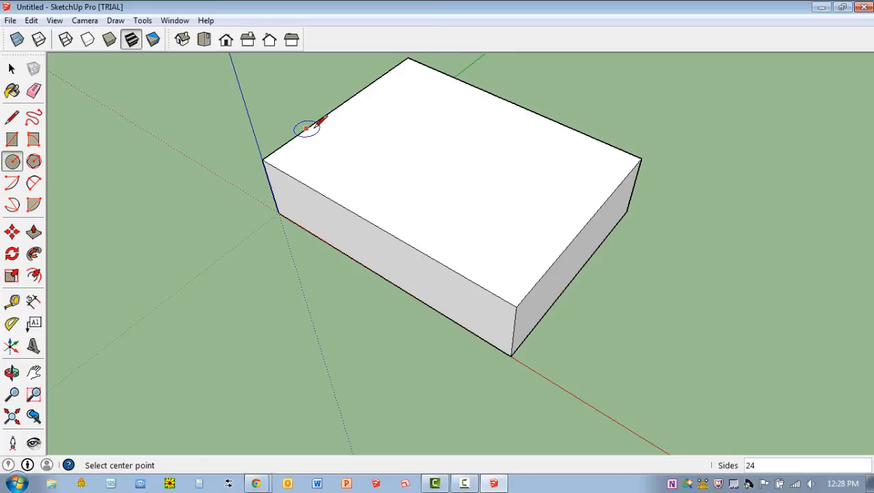
mouse_move(454, 76)
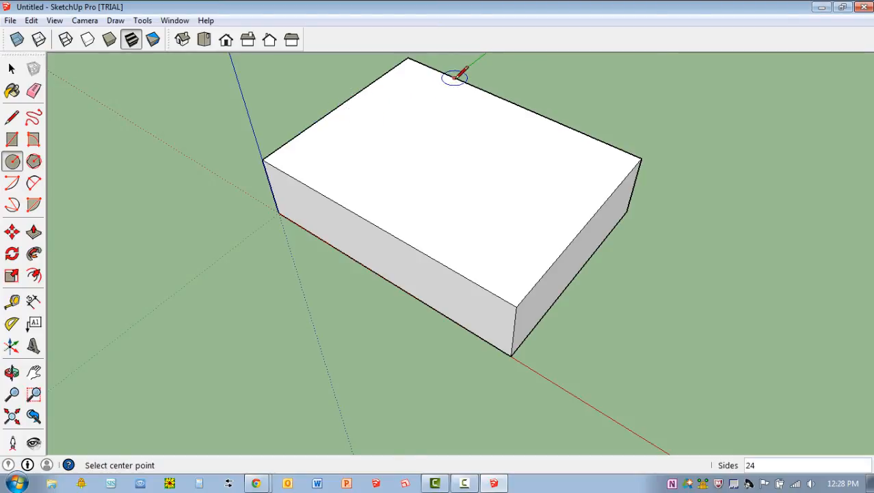
mouse_move(479, 136)
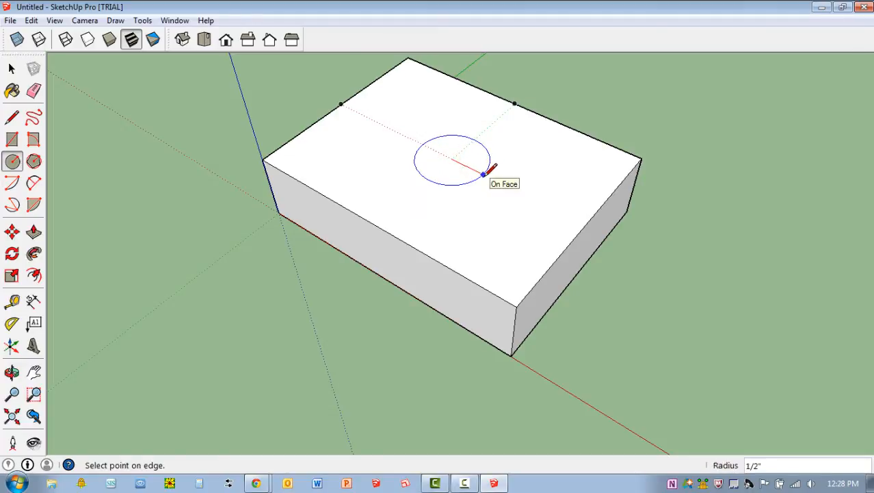
left_click(485, 175)
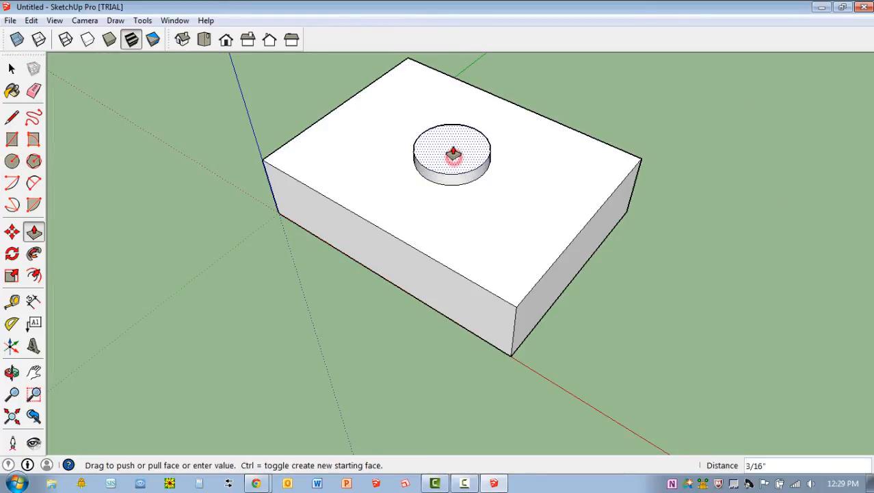
left_click_drag(453, 153, 453, 131)
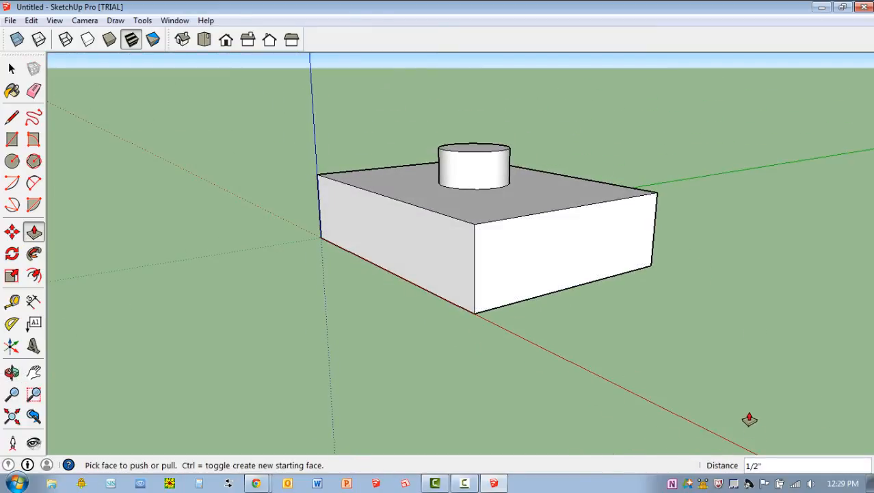
Offset the front face outline by 1/4" and push the inset face inward to form a pocket.
left_click(33, 275)
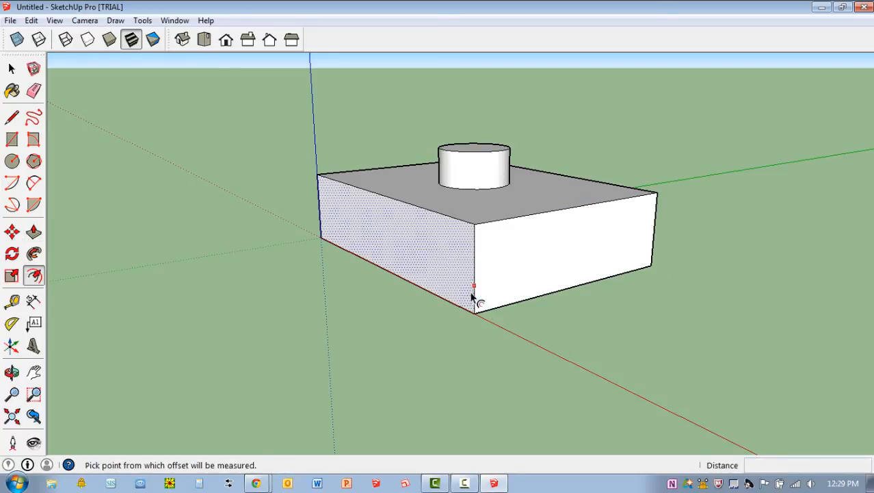
mouse_move(577, 217)
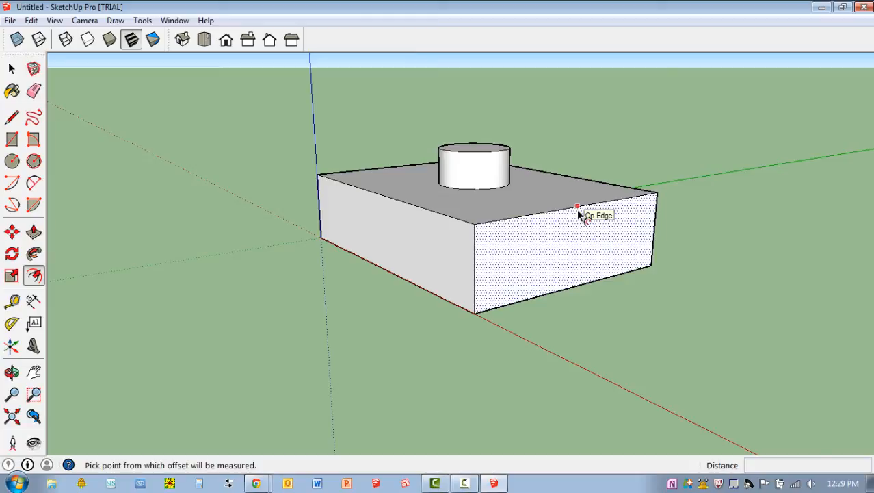
left_click(578, 206)
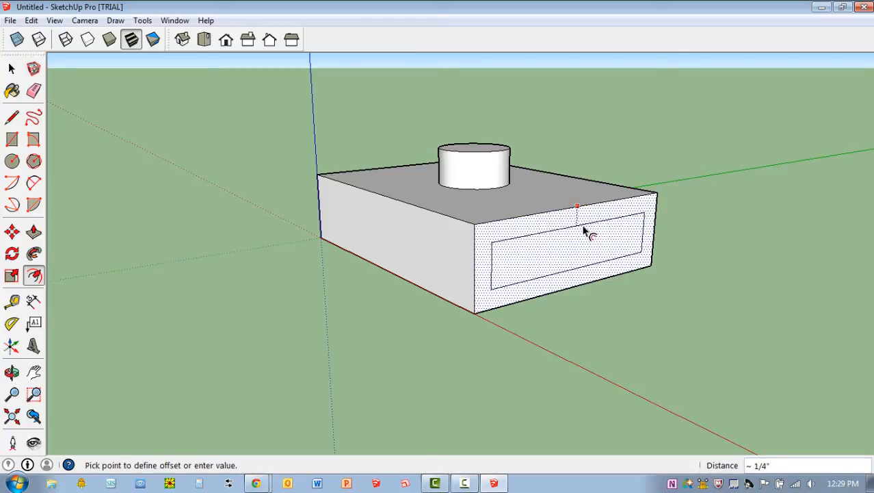
type("1")
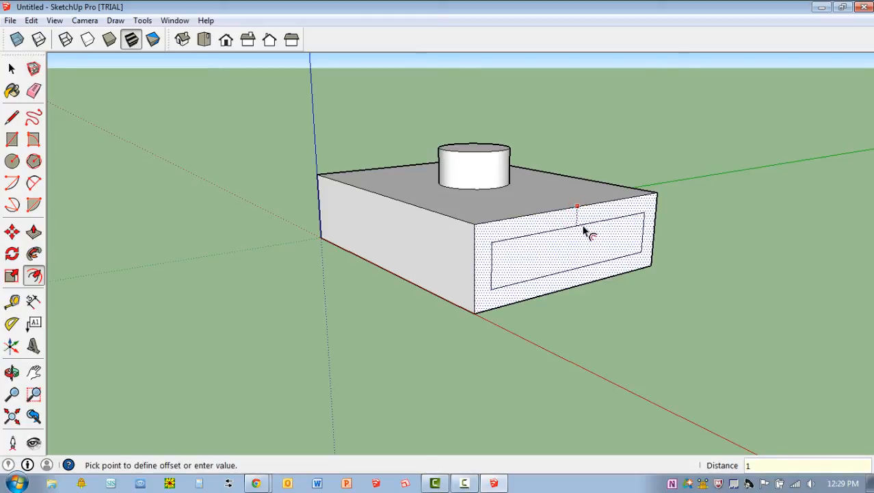
type("1/4")
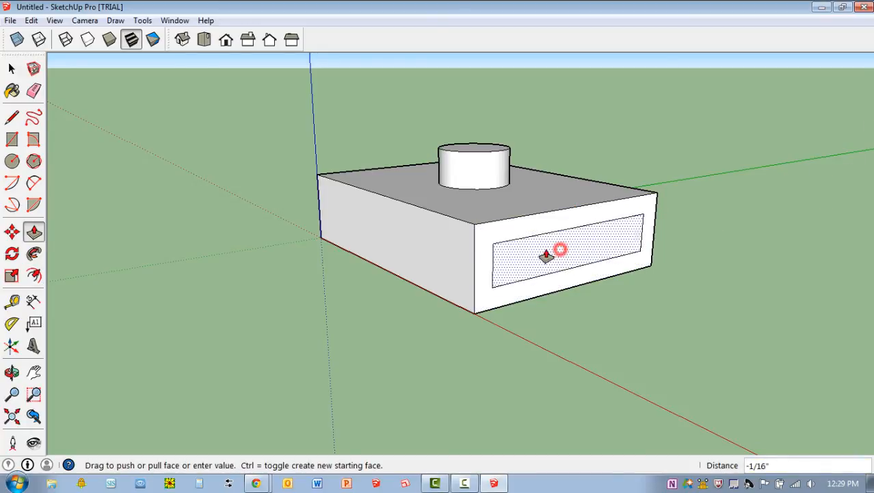
left_click_drag(555, 257, 531, 253)
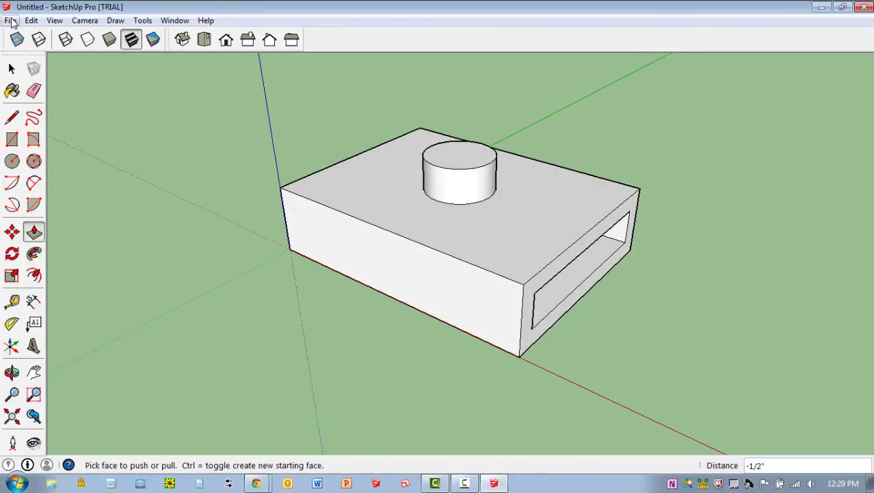
Save the model as block.skp.
left_click(11, 21)
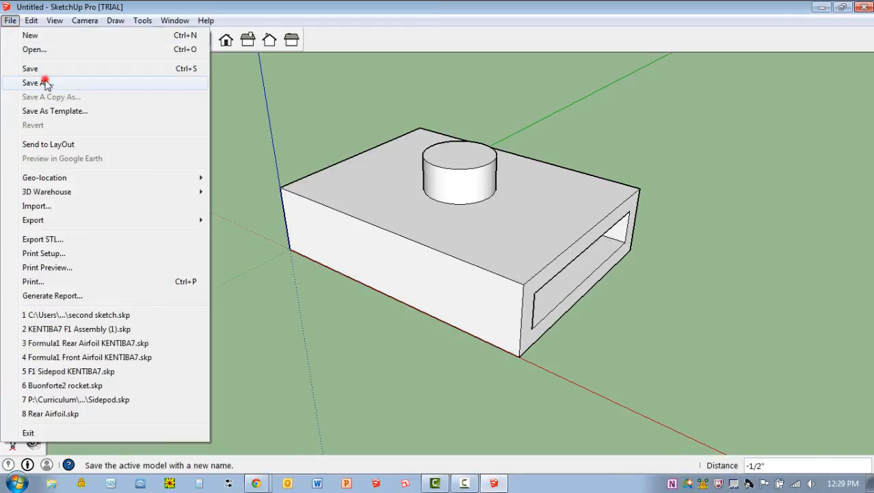
left_click(33, 82)
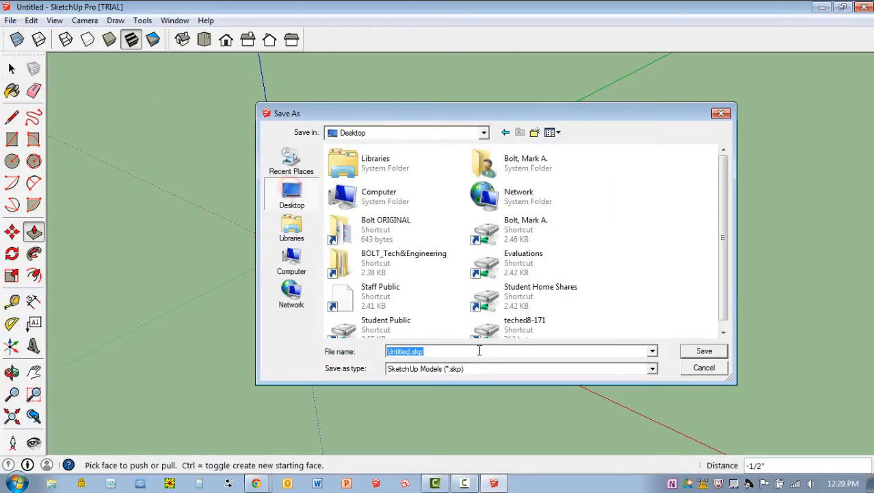
type("block")
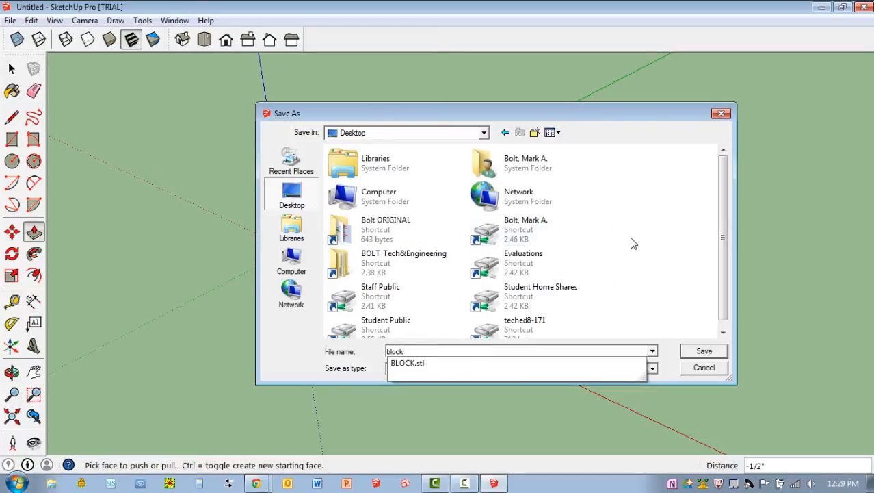
left_click(520, 368)
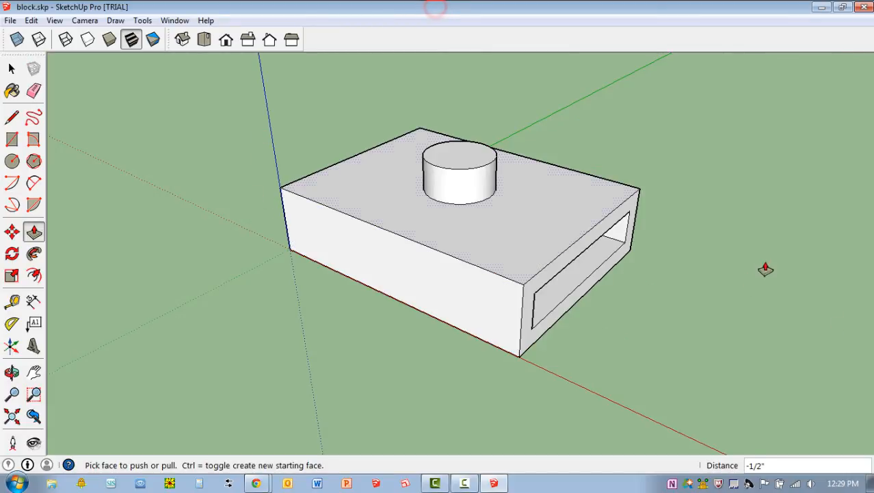
Switch to the Select tool and show the File menu commands.
left_click(11, 68)
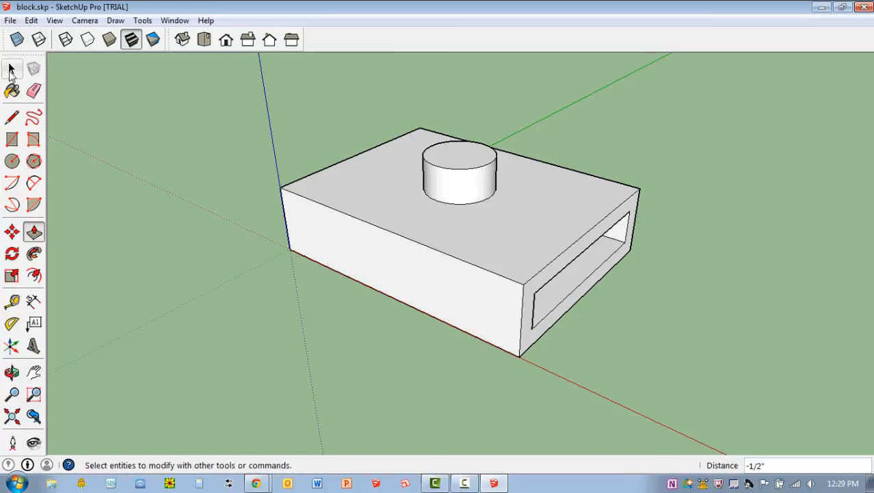
left_click(11, 69)
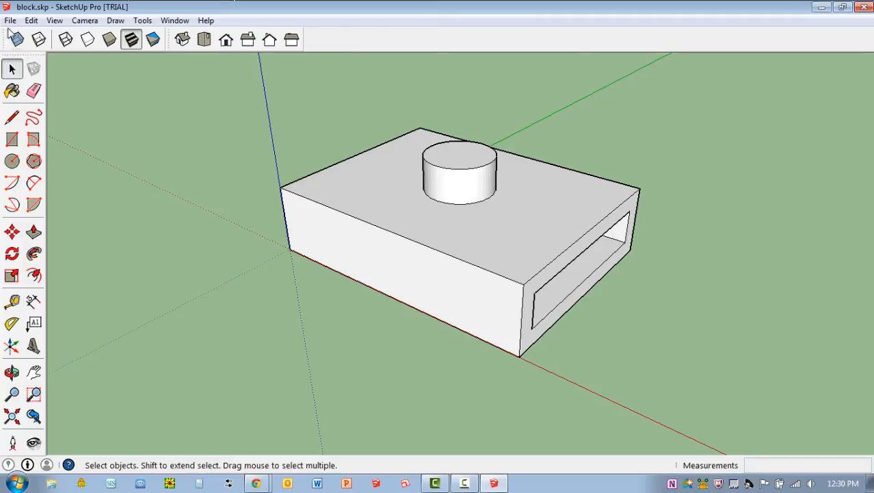
left_click(11, 21)
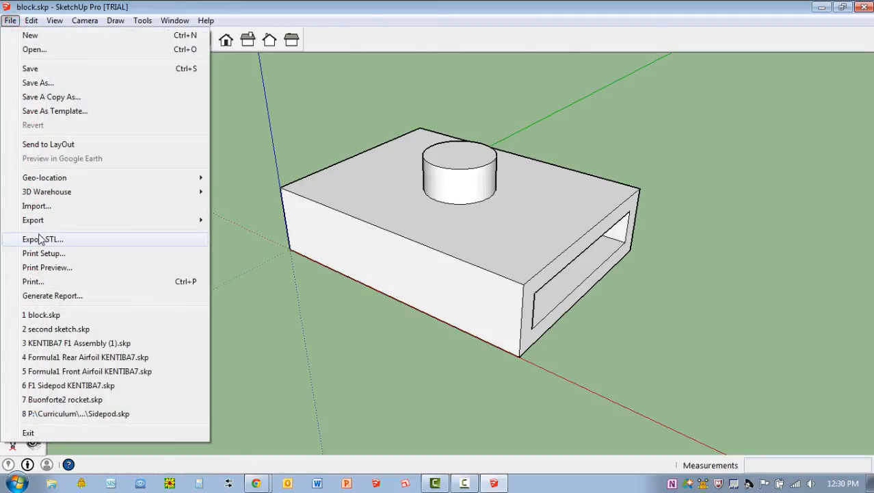
Start Export STL and set the export unit to Inches with ASCII format, then confirm.
left_click(42, 238)
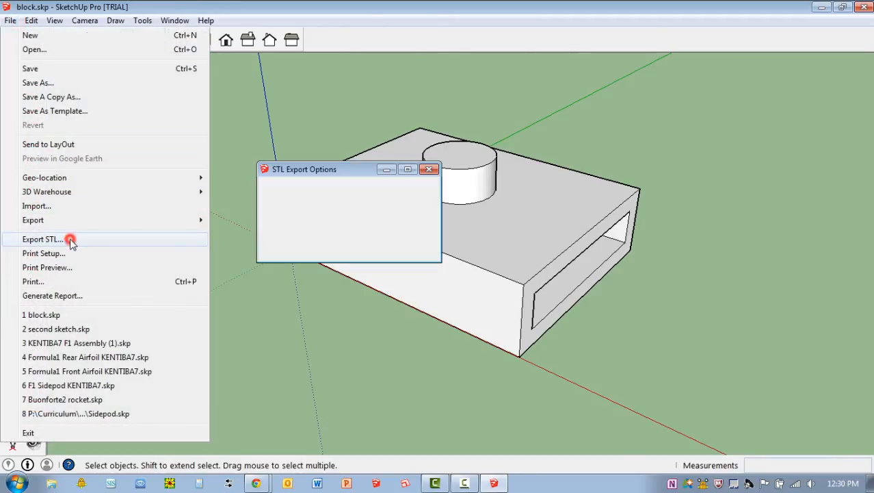
left_click(43, 238)
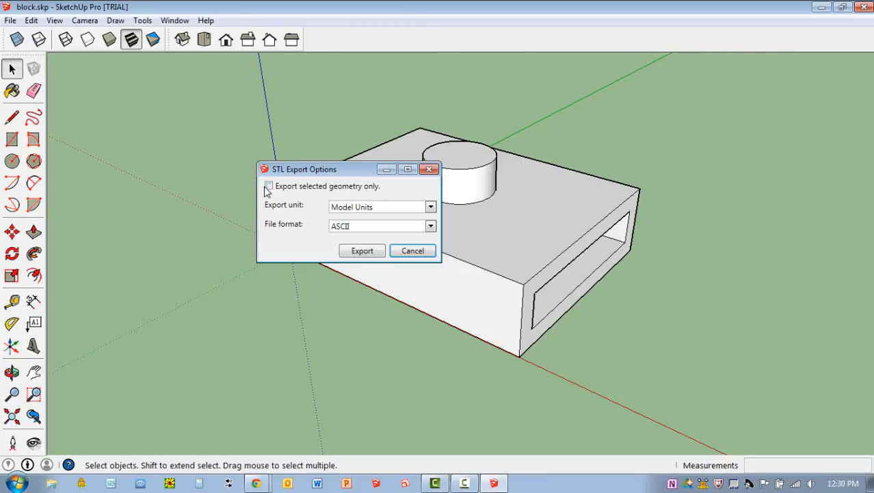
mouse_move(383, 208)
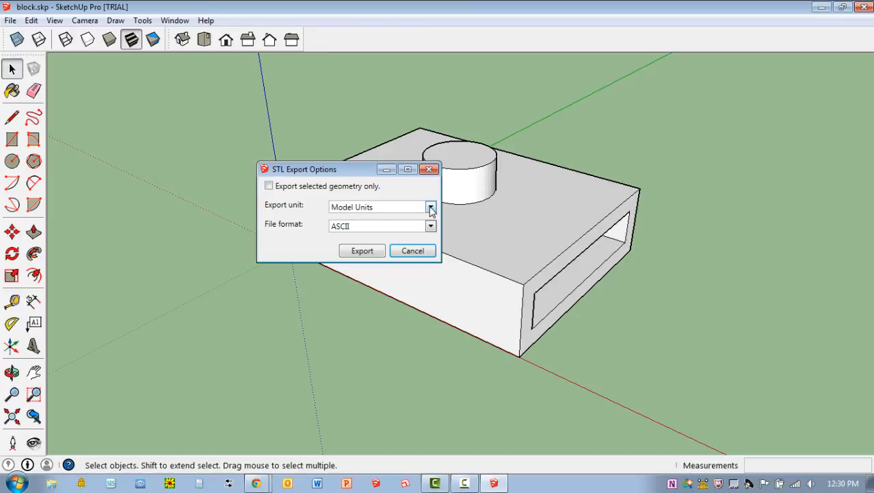
left_click(430, 207)
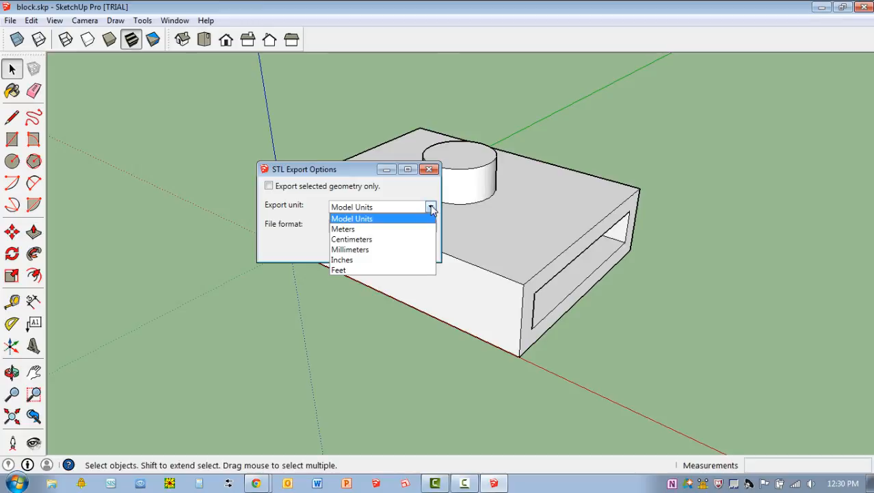
mouse_move(342, 228)
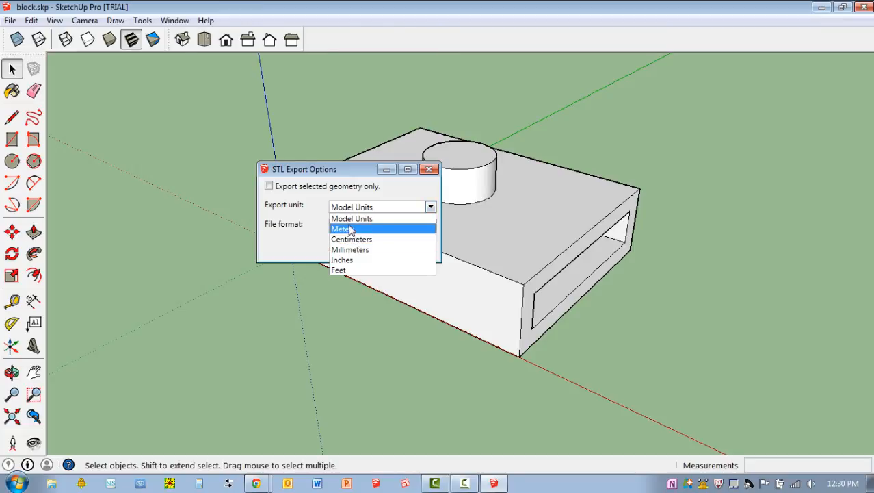
left_click(341, 260)
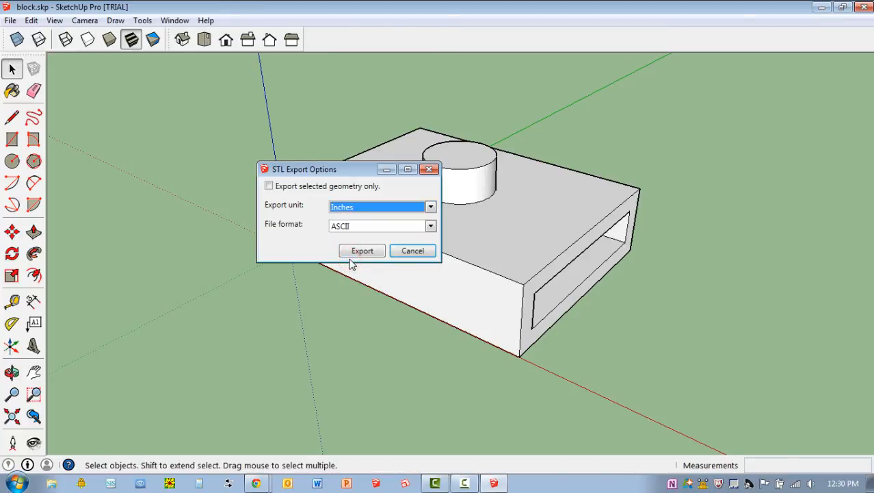
mouse_move(349, 230)
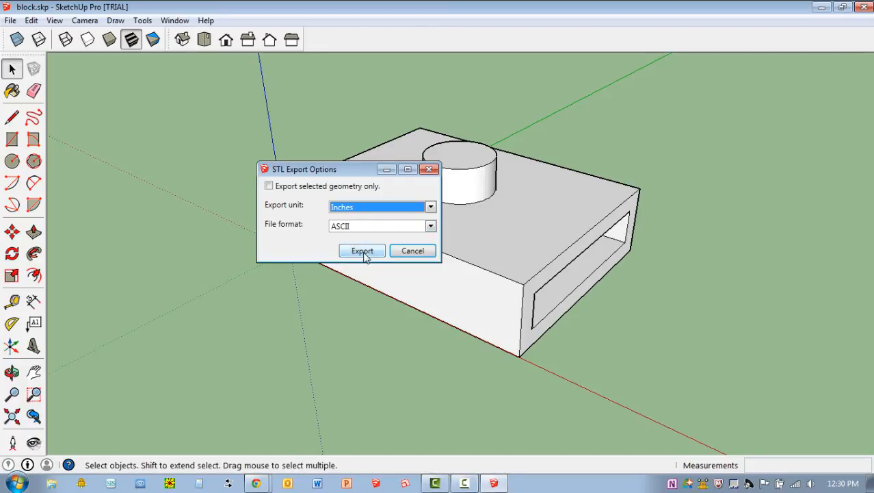
left_click(362, 251)
type("block.")
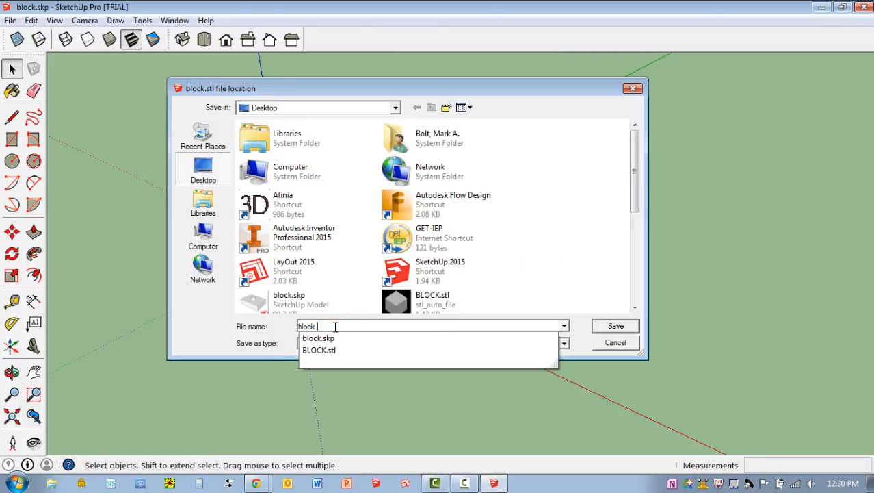
Export to the Desktop as block.stl, replacing the existing file.
left_click(319, 350)
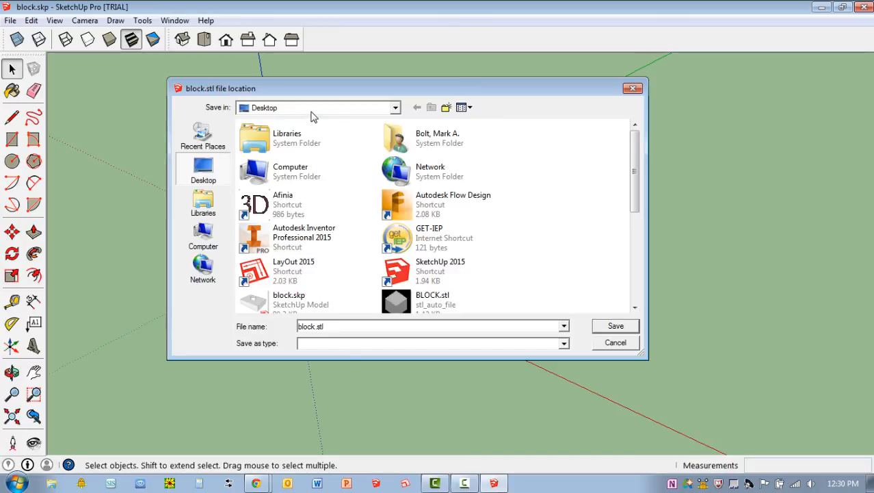
mouse_move(629, 333)
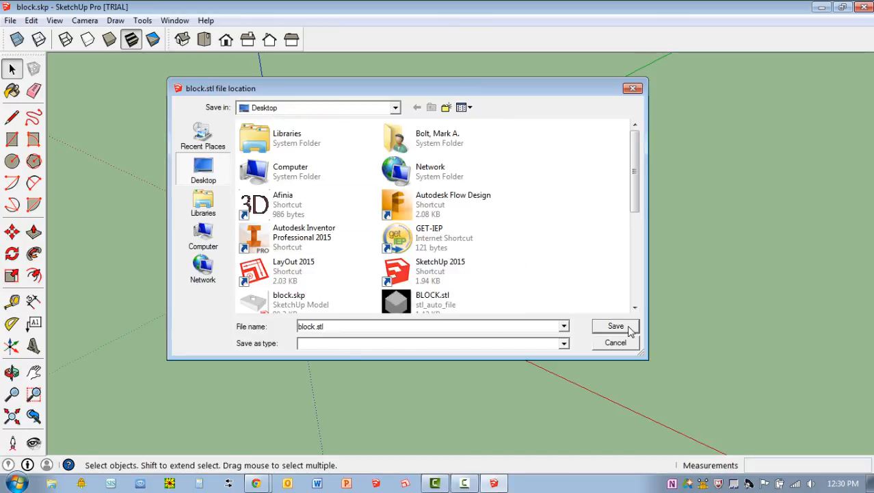
left_click(616, 325)
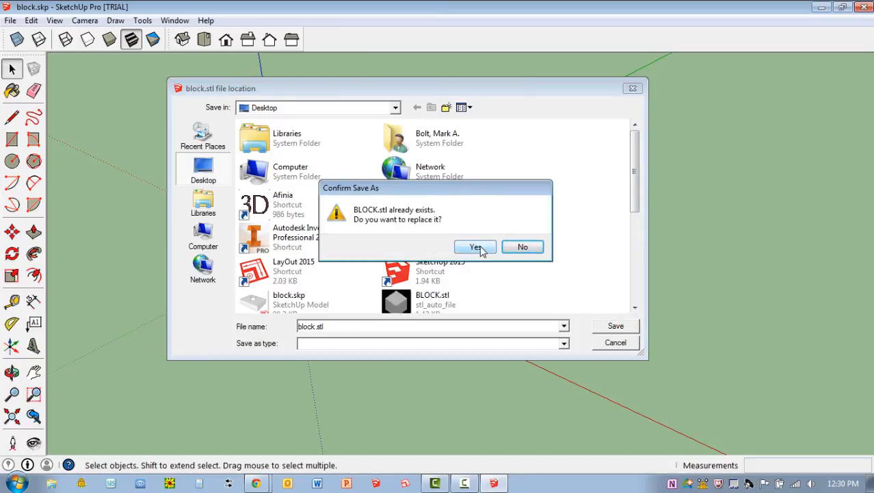
left_click(475, 246)
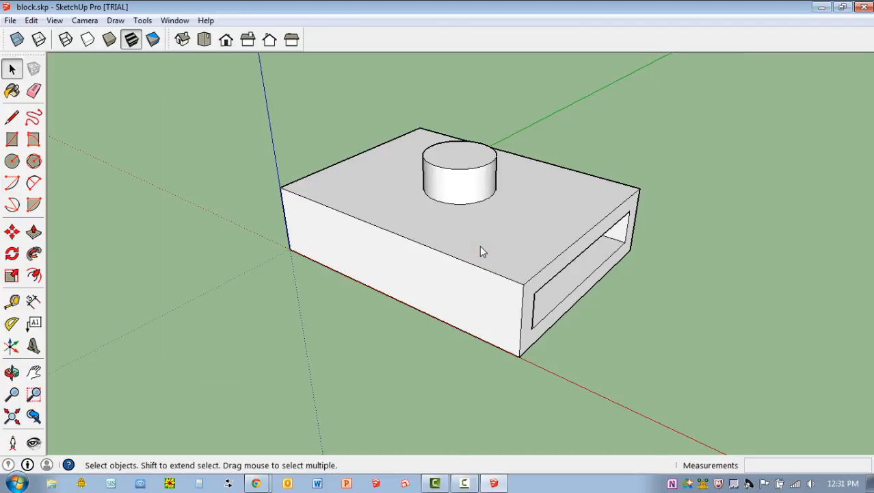
mouse_move(580, 257)
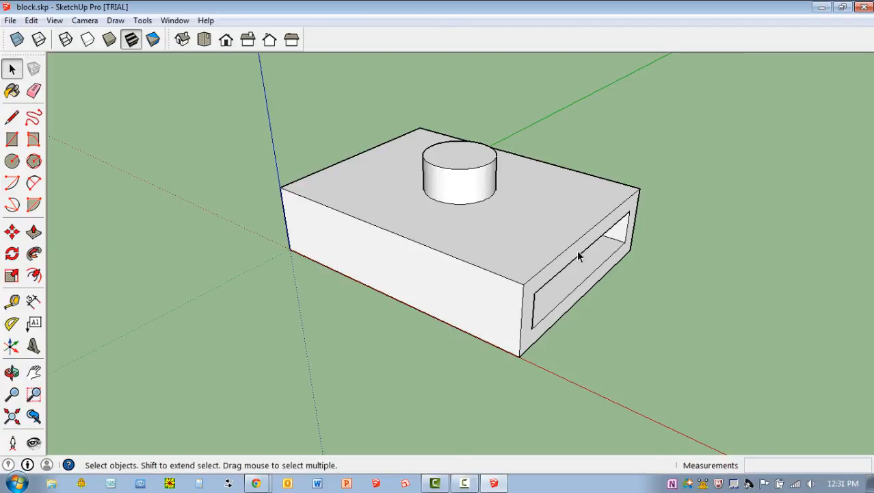
mouse_move(154, 98)
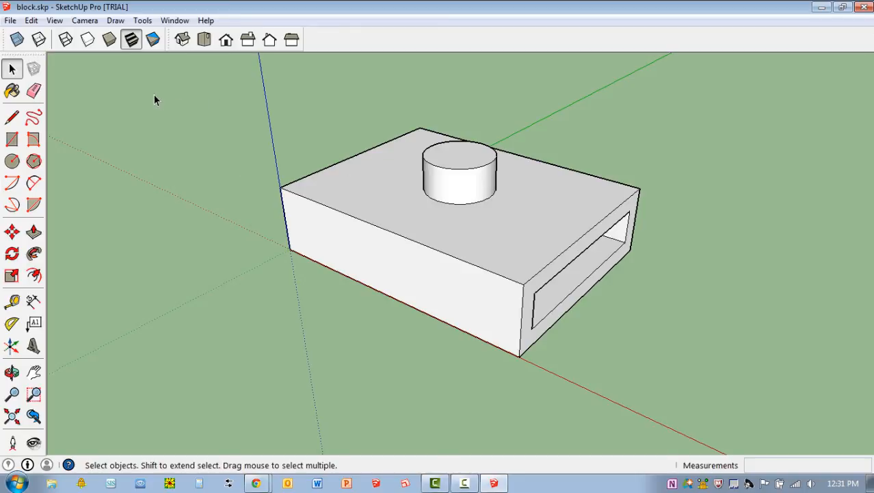
mouse_move(605, 258)
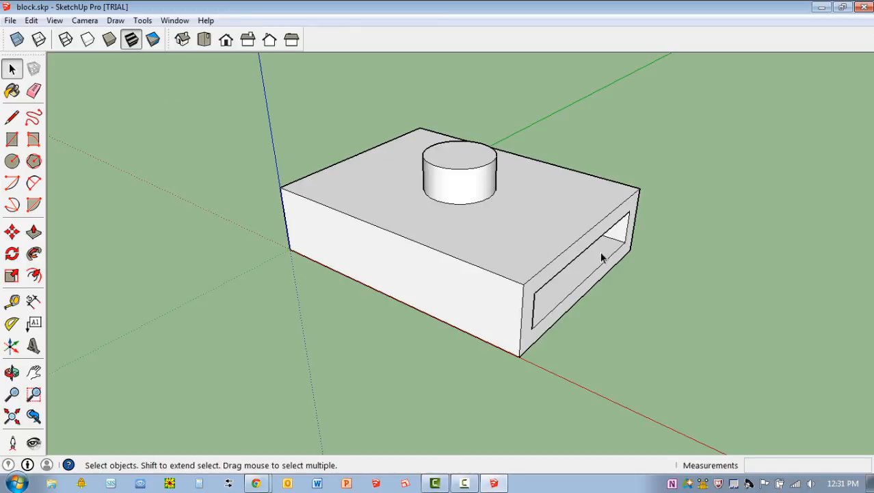
mouse_move(695, 263)
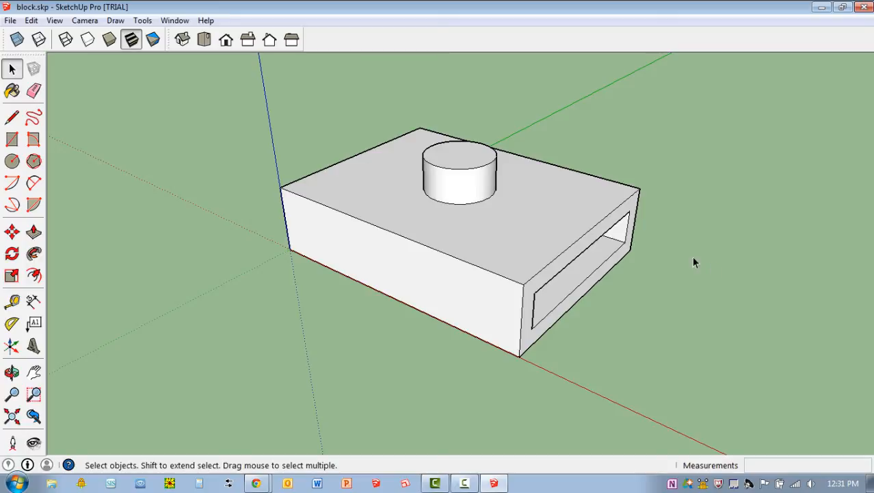
mouse_move(613, 391)
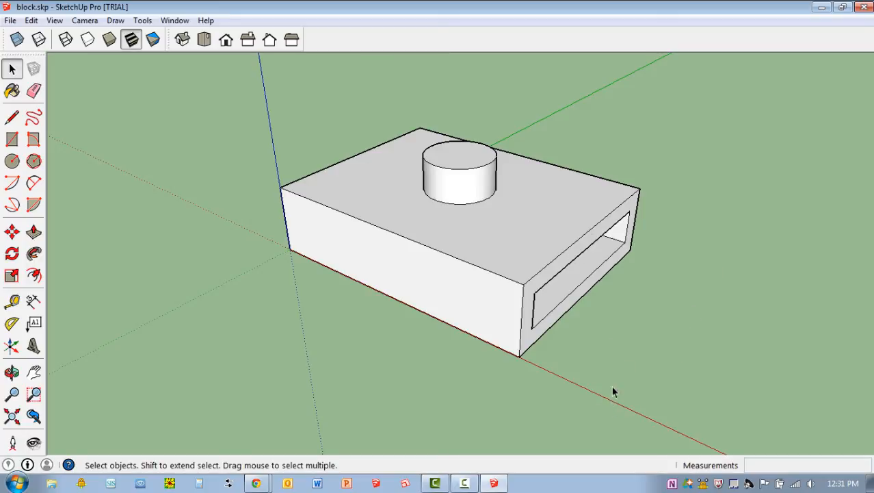
mouse_move(561, 204)
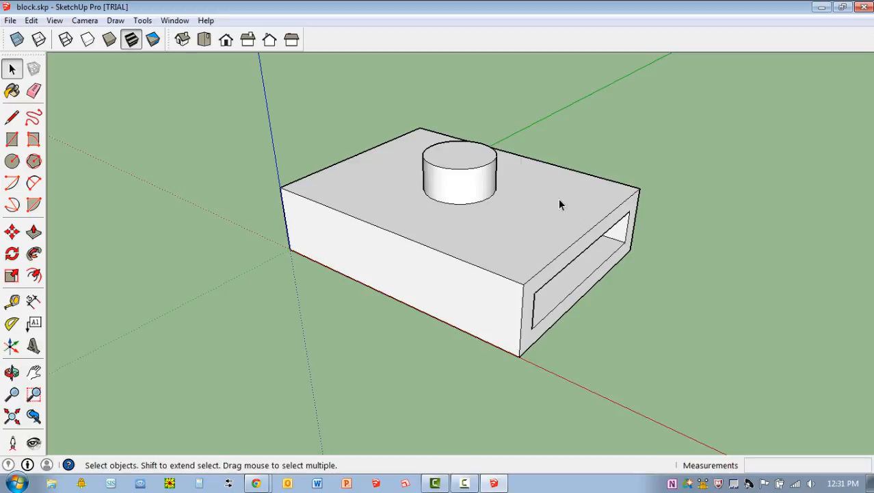
mouse_move(558, 197)
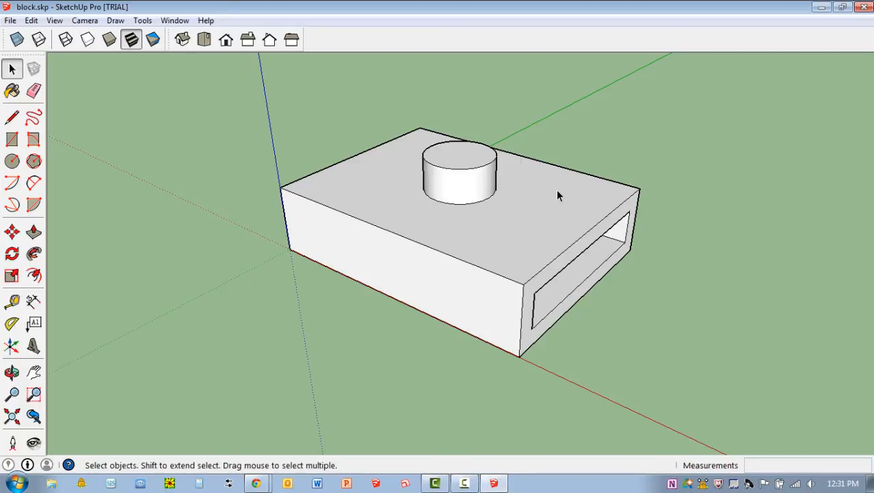
mouse_move(33, 69)
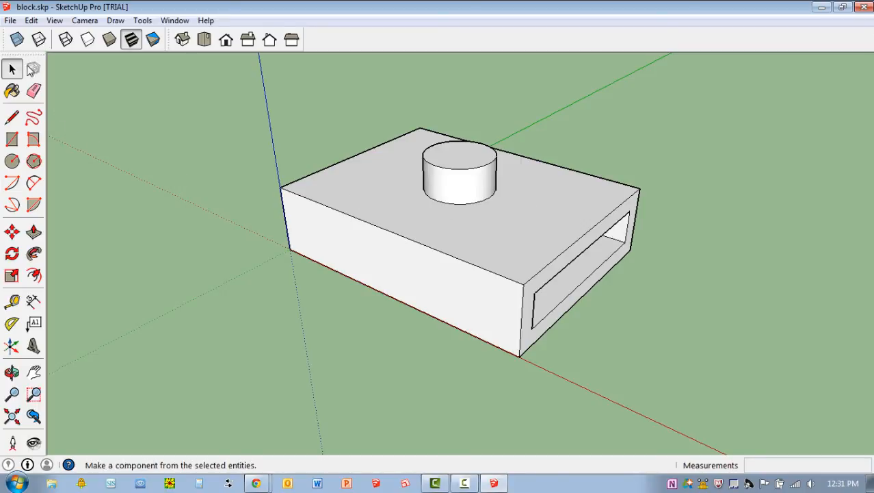
left_click(11, 69)
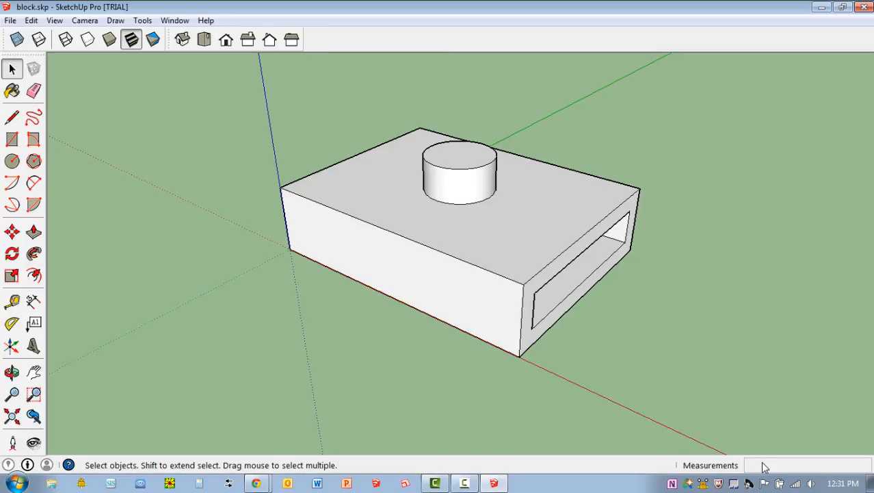